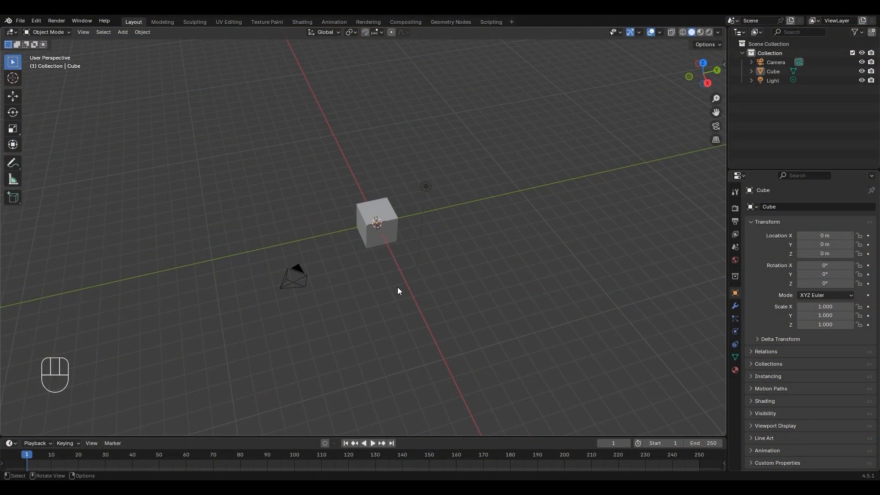
Select all and delete the default cube, camera and light
key(a)
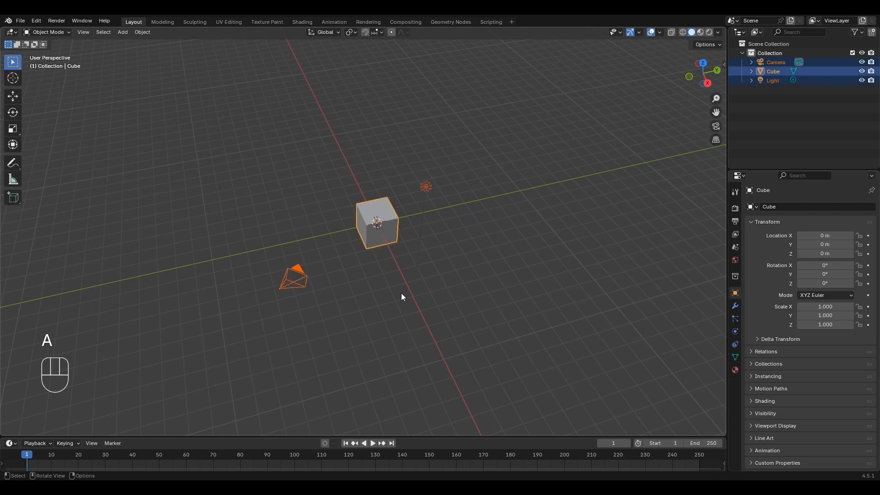
key(x)
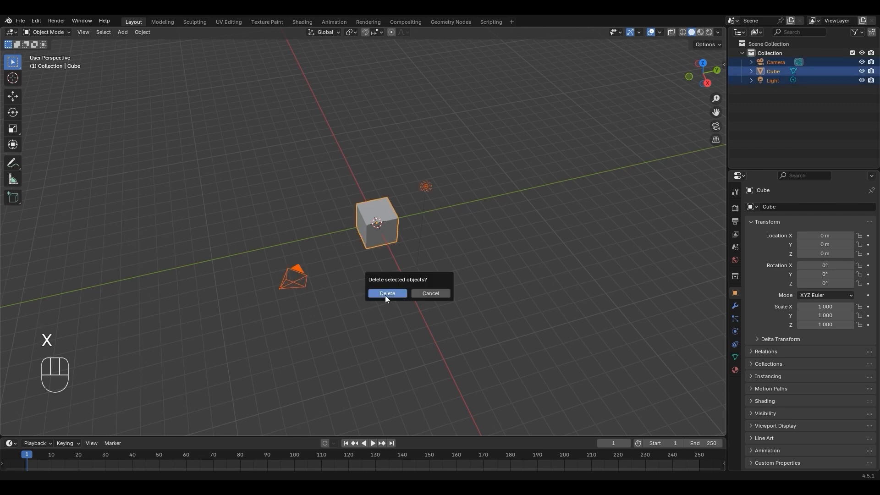
click(386, 293)
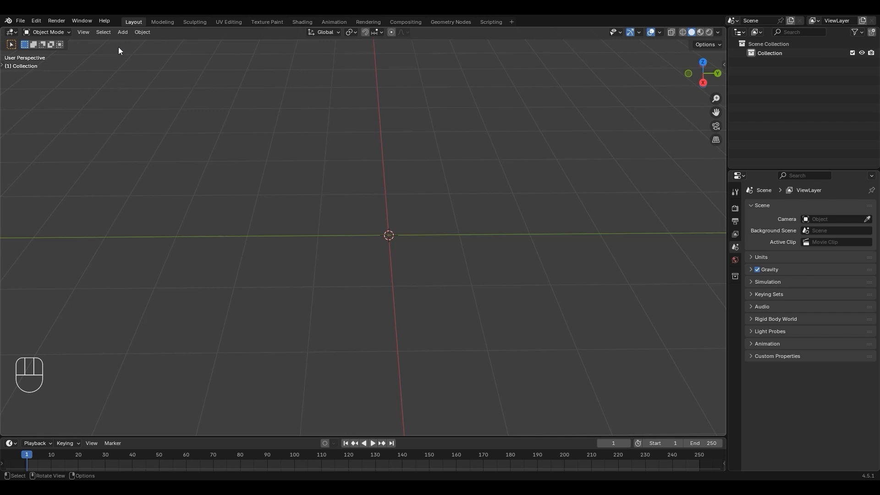
Add a cylinder mesh and switch it into Edit Mode
click(122, 32)
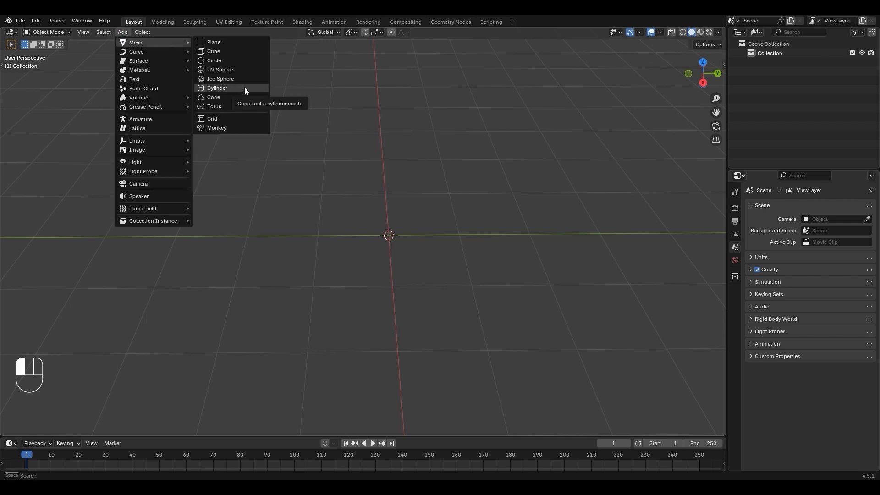
click(216, 88)
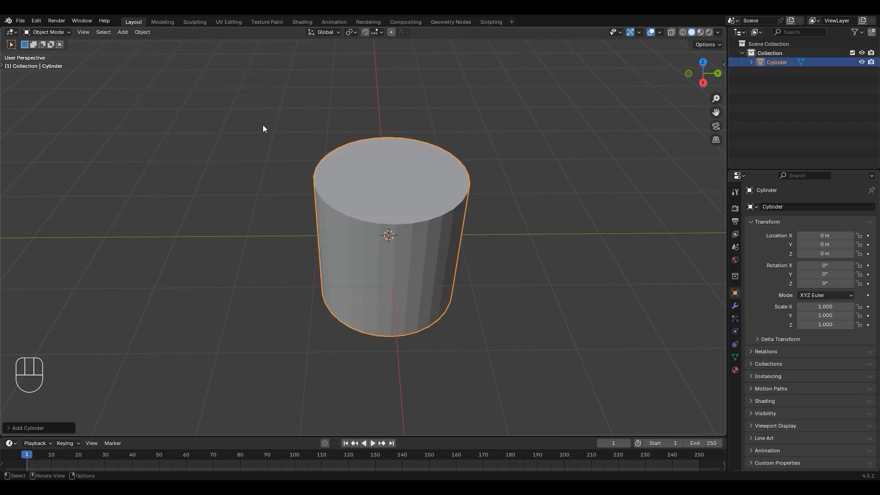
click(48, 33)
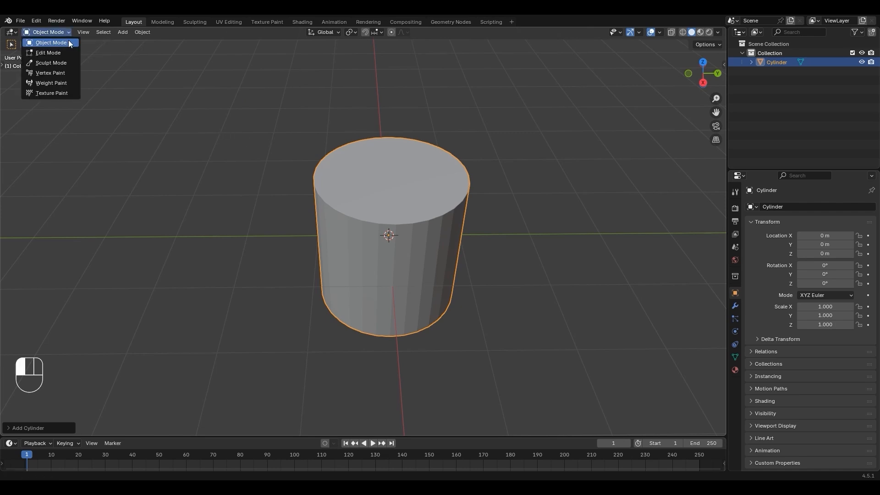
click(48, 53)
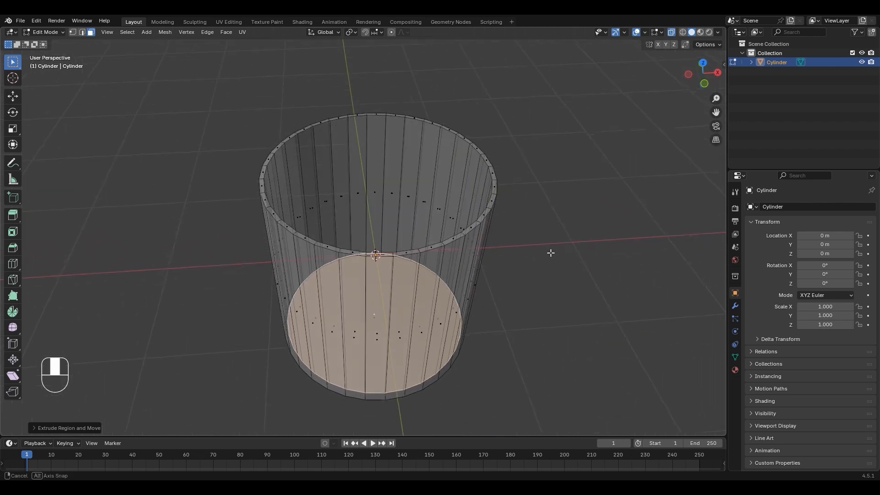
Add several evenly spaced horizontal loop cuts along the cylinder's walls
key(alt+z)
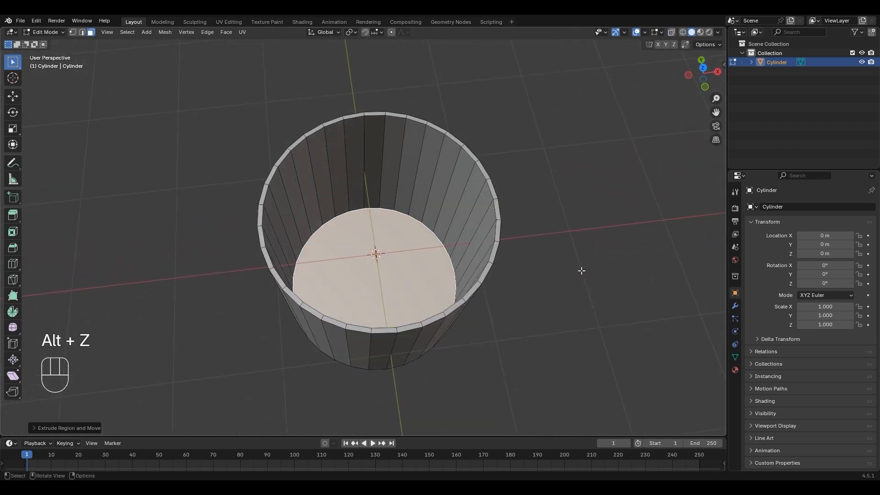
key(Ctrl+R)
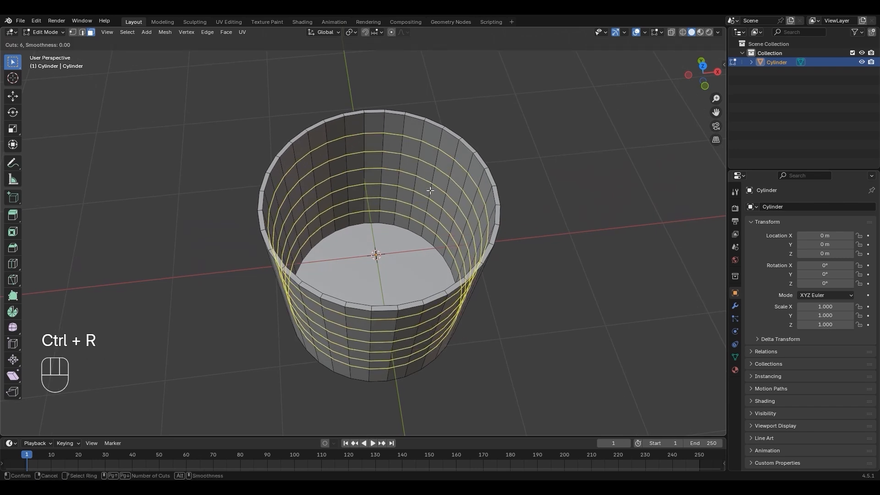
key(Escape)
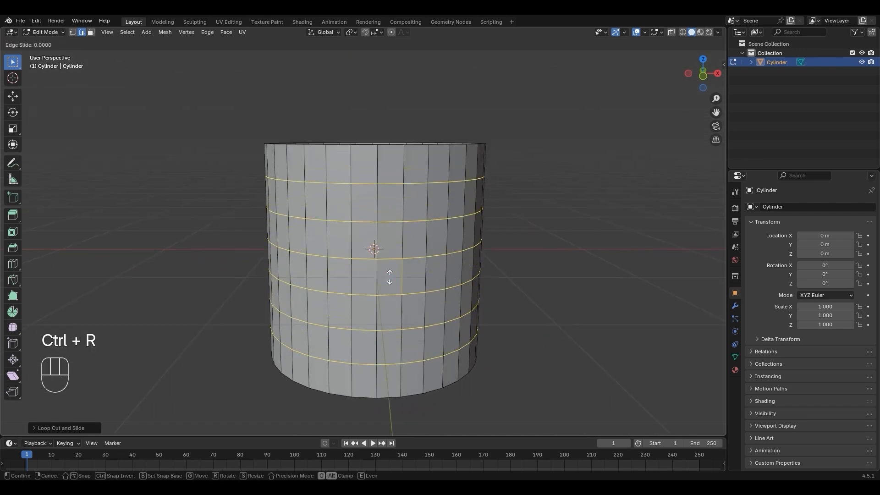
key(Escape)
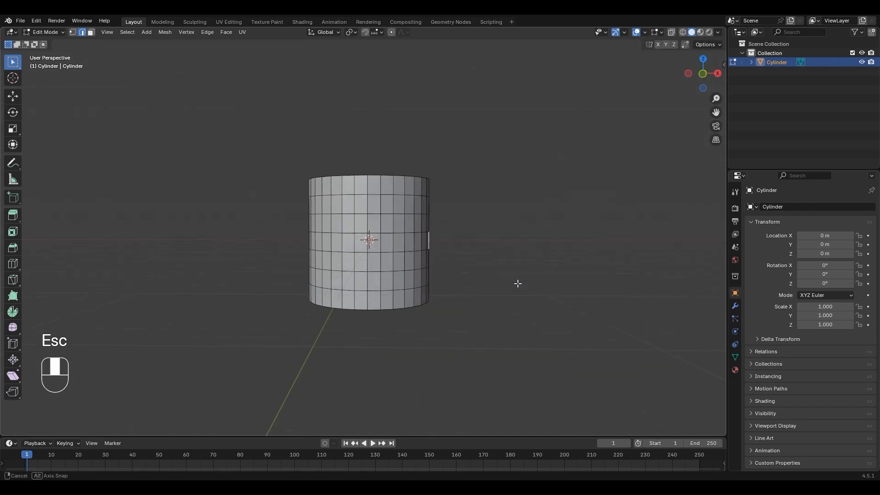
key(alt+z)
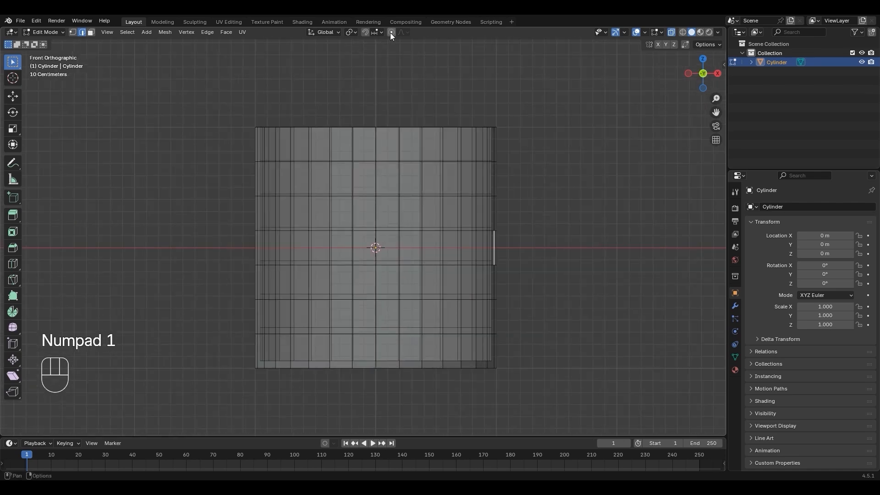
Enable proportional editing and select the edge loop at the vase's widest part
click(391, 32)
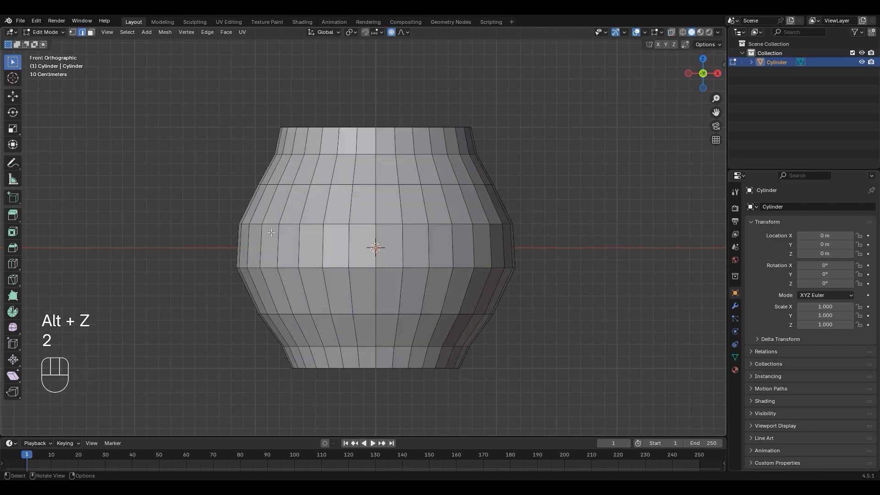
click(273, 224)
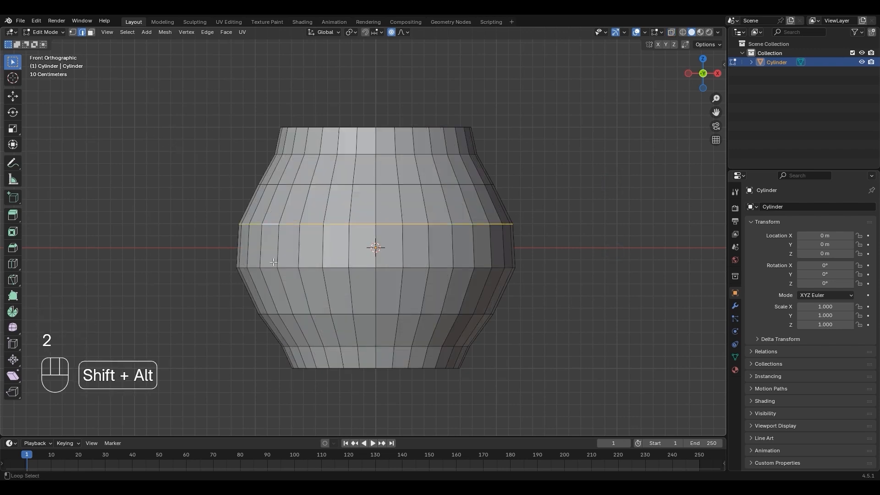
Inset and bevel faces to make a rounded, thick-walled pot with a narrower rim
key(Ctrl+B)
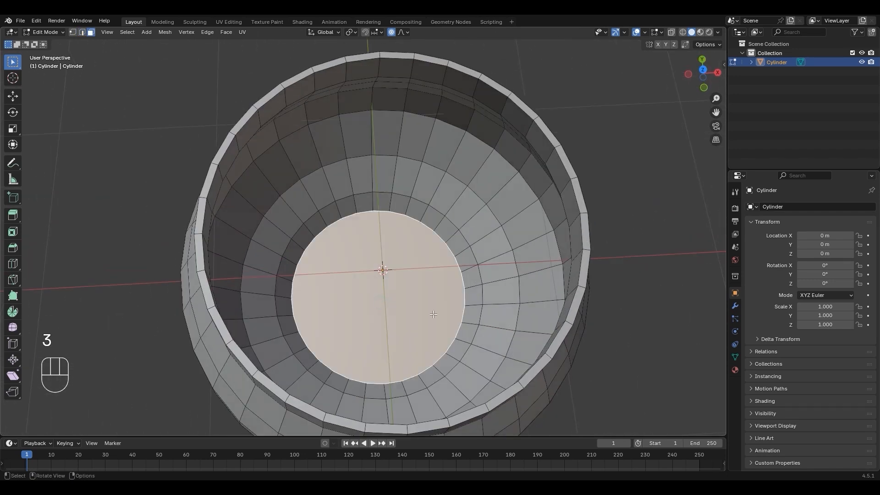
key(i)
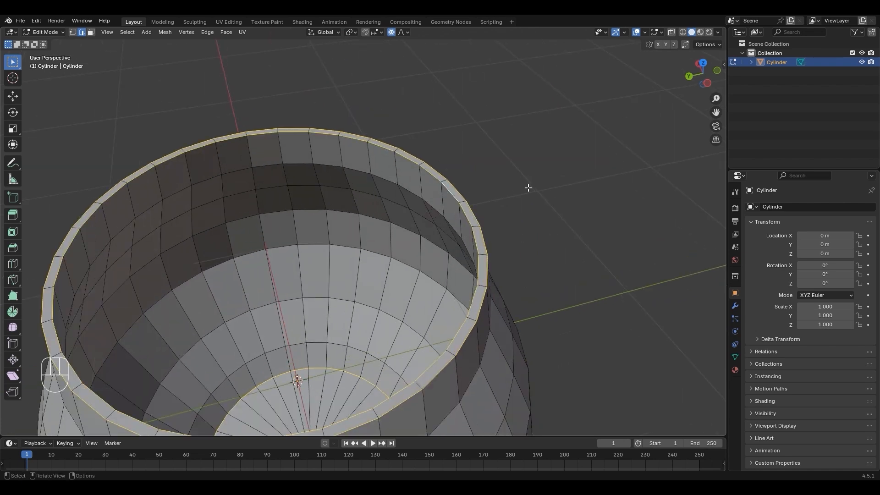
key(ctrl+b)
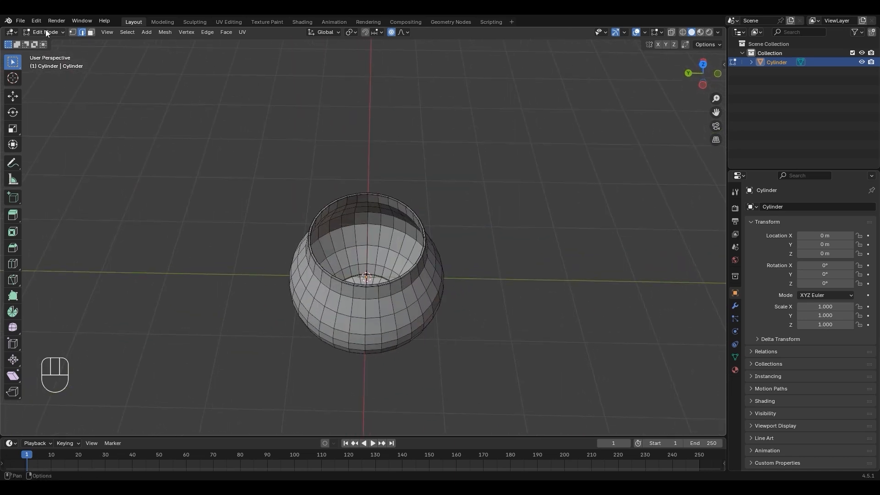
Return to Object Mode and apply Shade Auto Smooth to the vase
key(Tab)
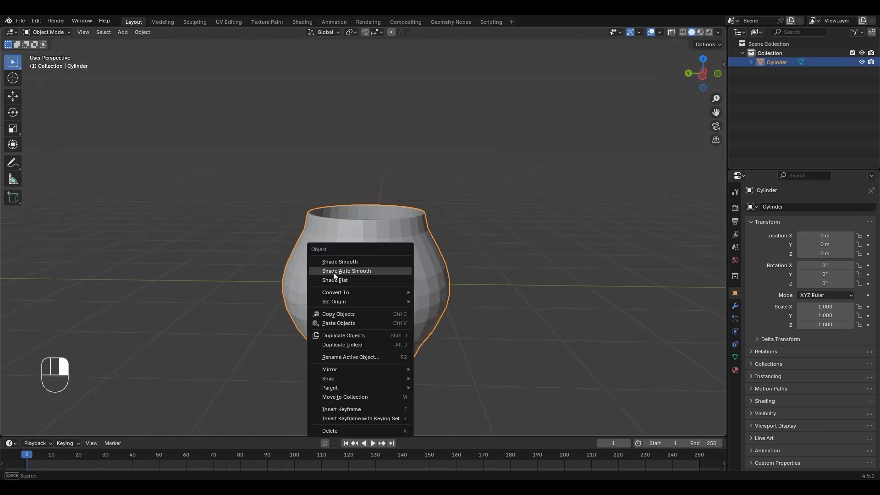
click(346, 270)
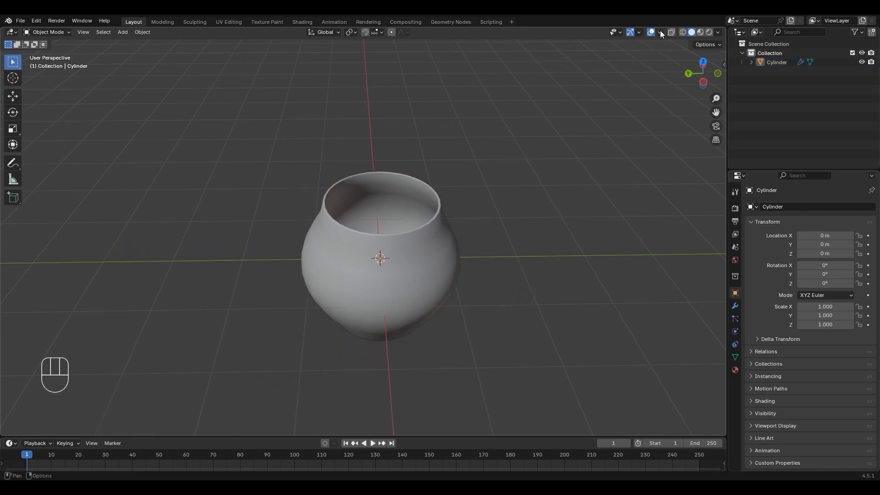
Turn on mesh statistics in the viewport overlays
click(660, 32)
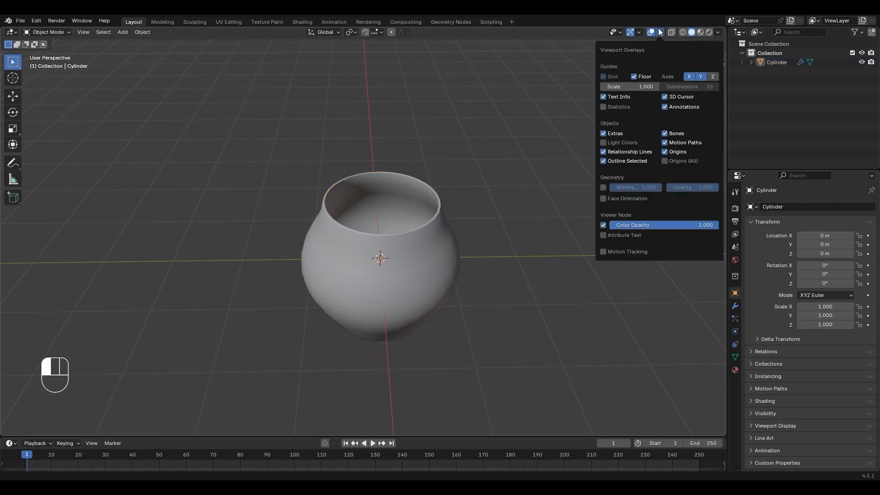
click(603, 107)
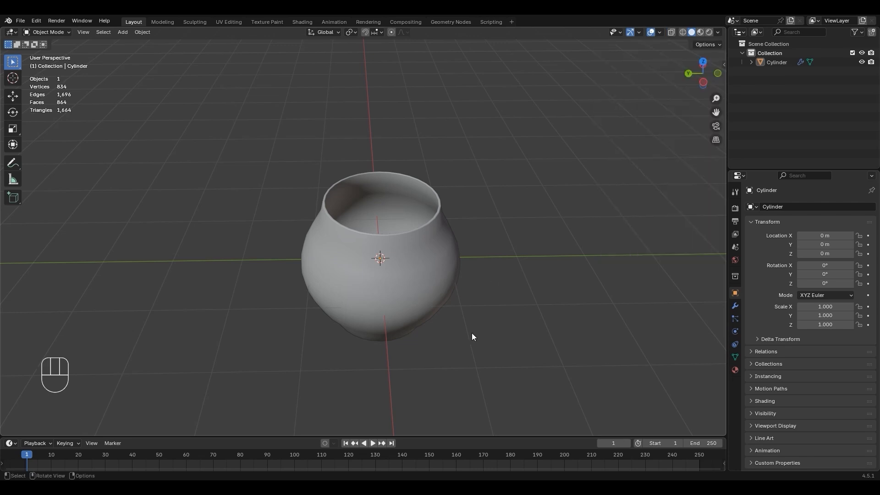
key(F10)
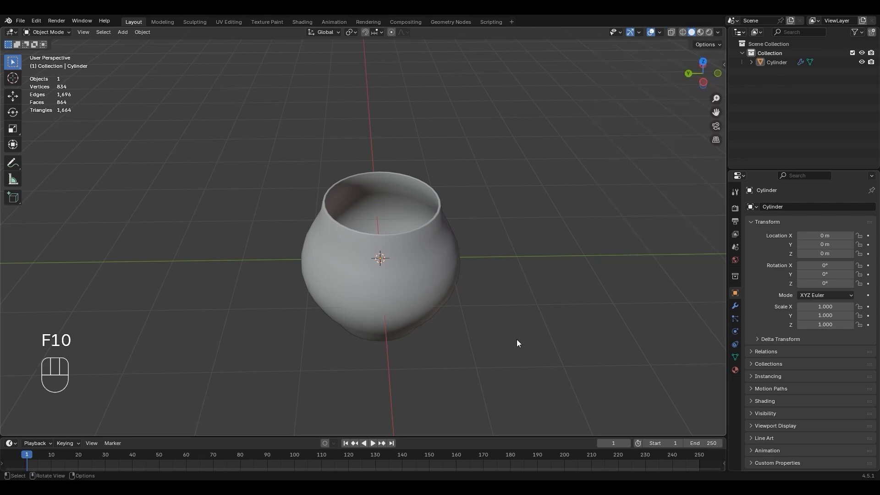
mouse_move(734, 307)
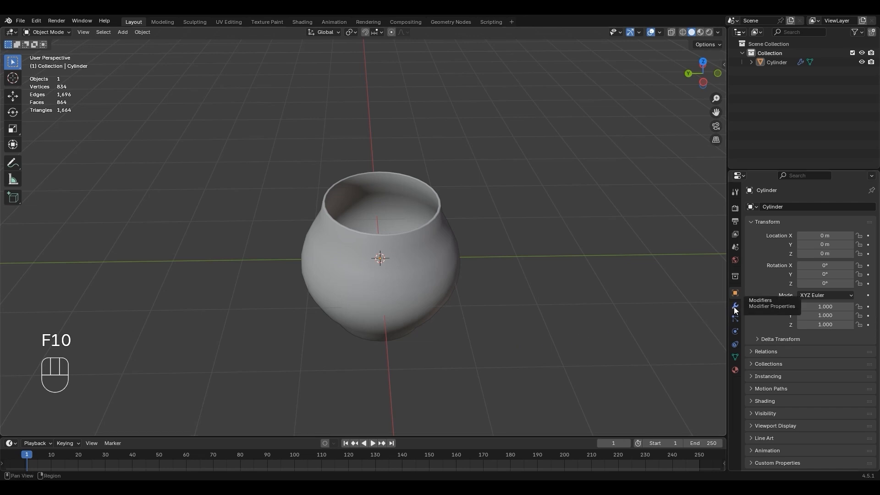
Apply the vase's Smooth by Angle modifier to the mesh
click(734, 305)
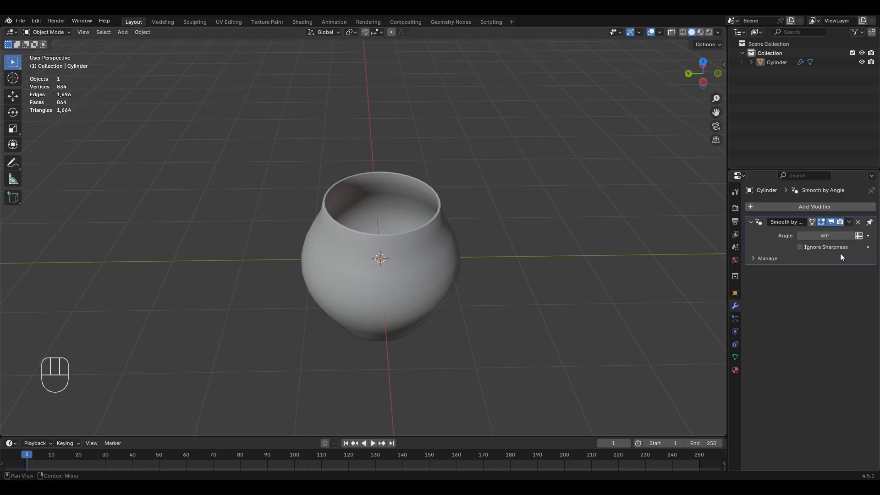
click(850, 221)
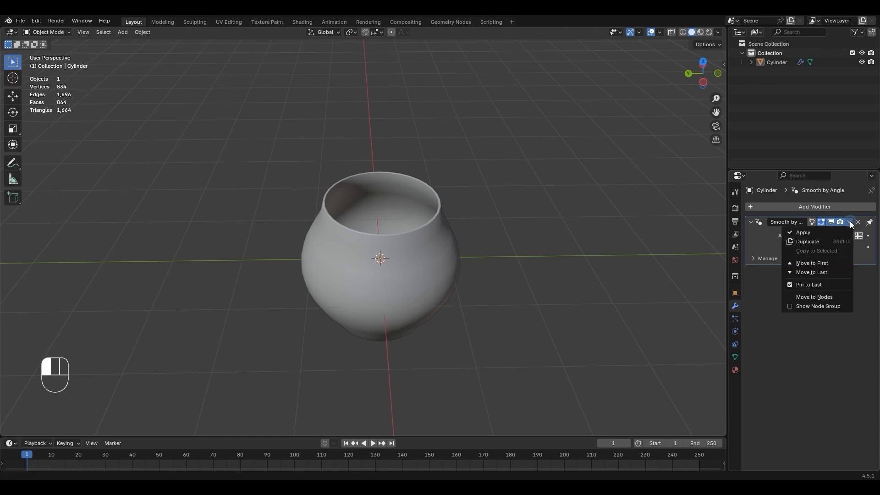
click(802, 232)
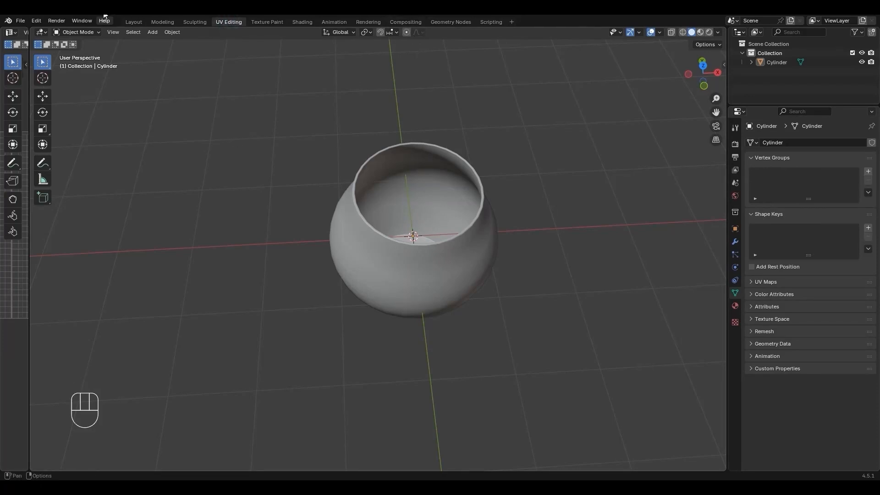
Enter Edit Mode and select the entire vase mesh
key(Tab)
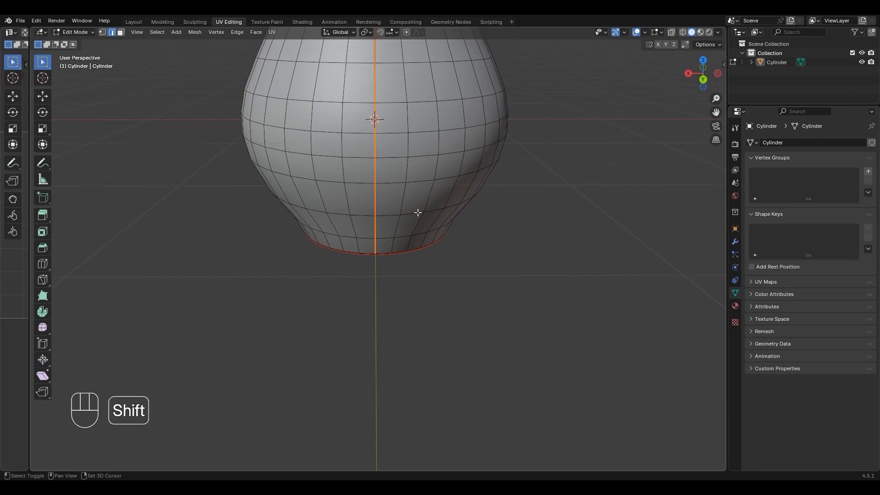
key(a)
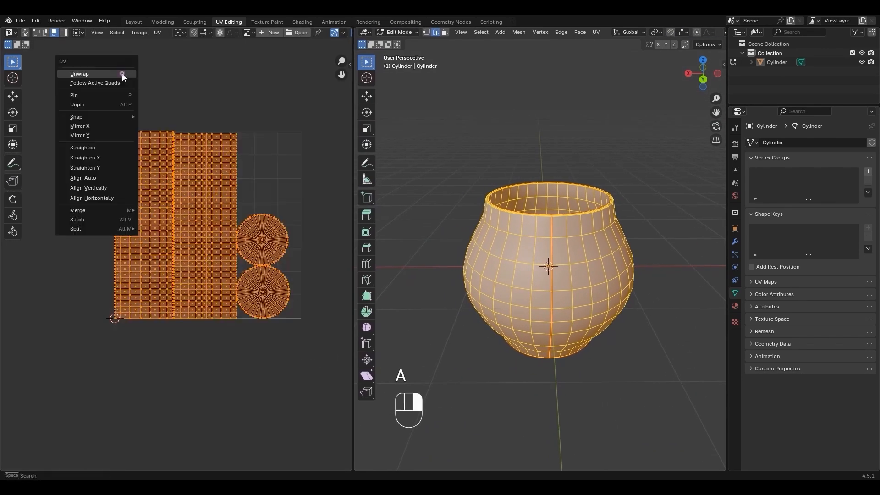
Unwrap the vase along its seams and straighten one face's edges
click(79, 73)
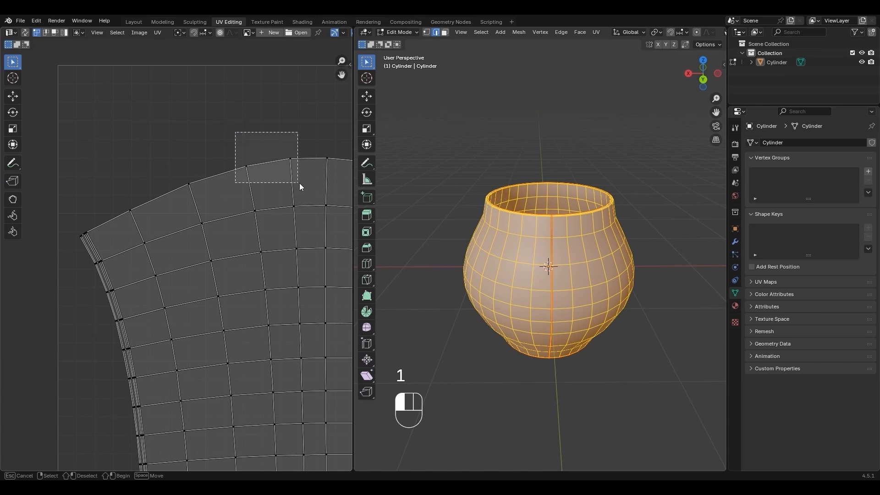
key(Return)
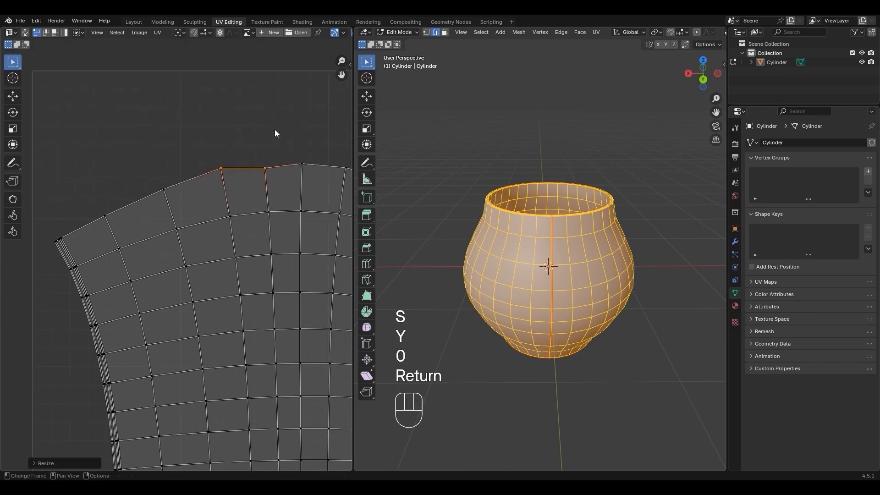
key(Escape)
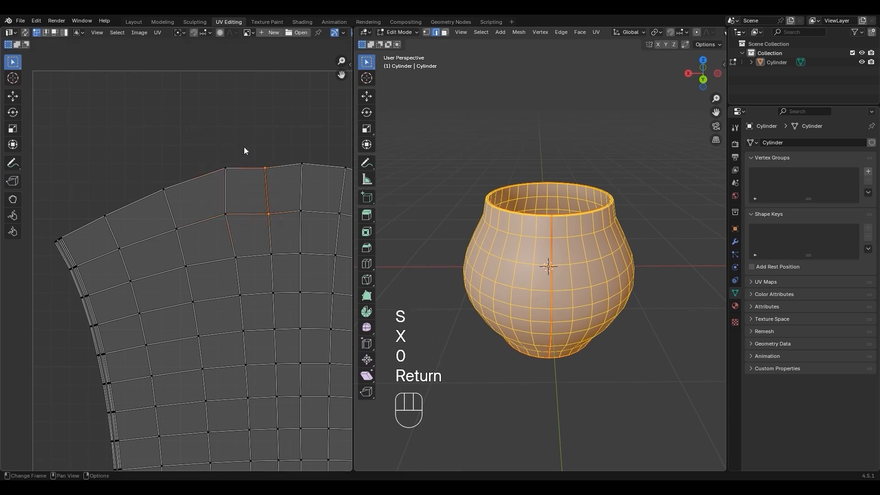
key(3)
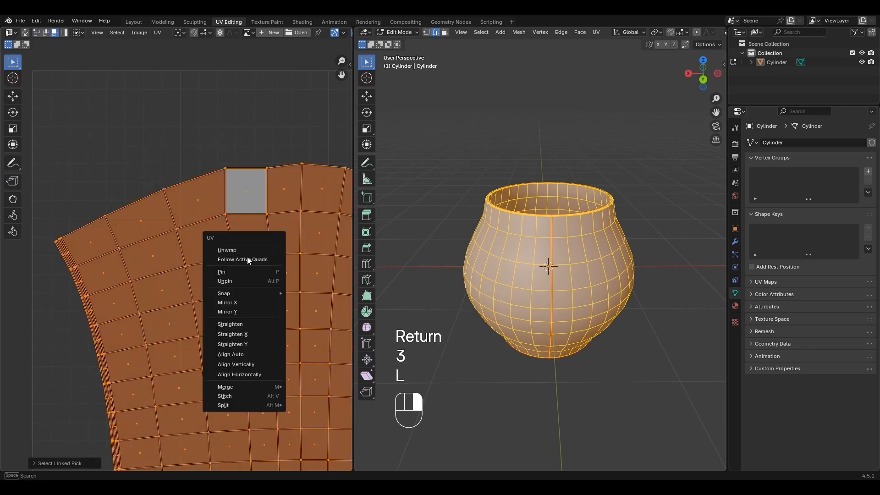
Square the face's edges and apply Follow Active Quads to the whole island
click(242, 259)
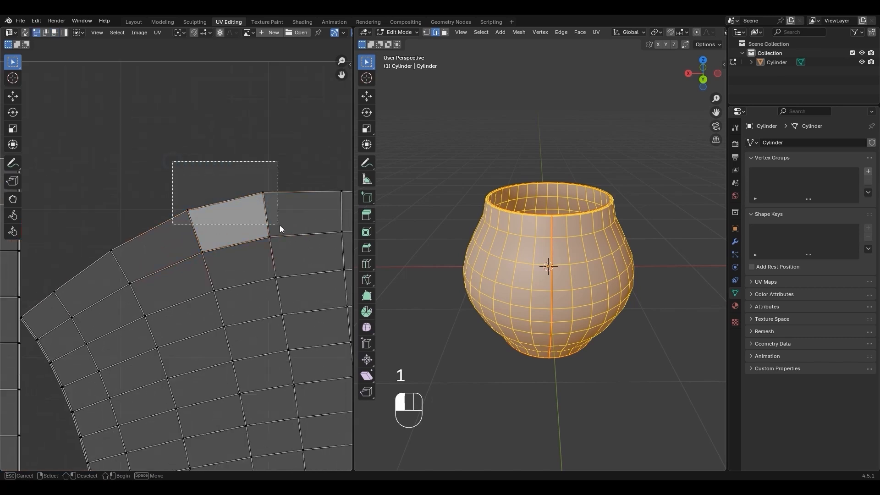
key(Return)
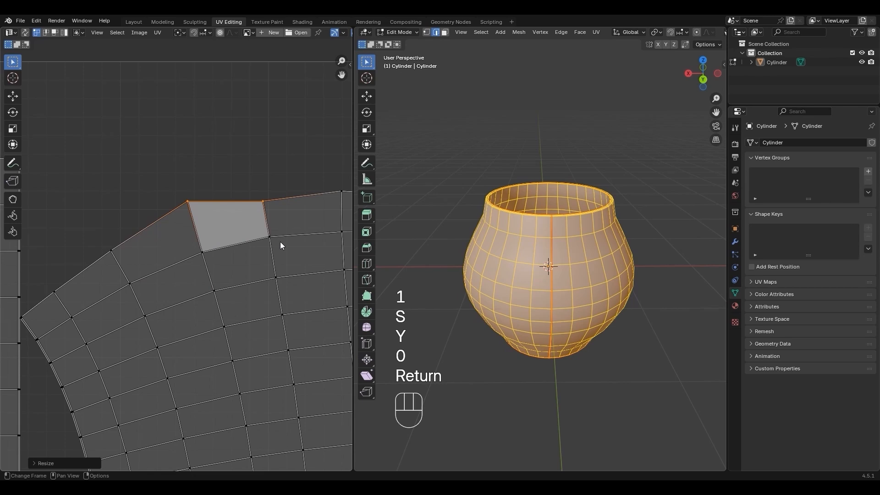
key(Return)
text(0)
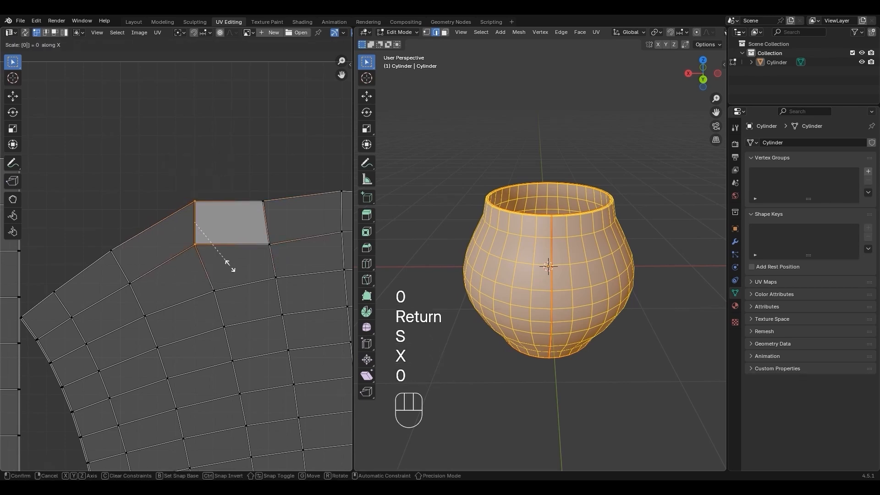
key(Return)
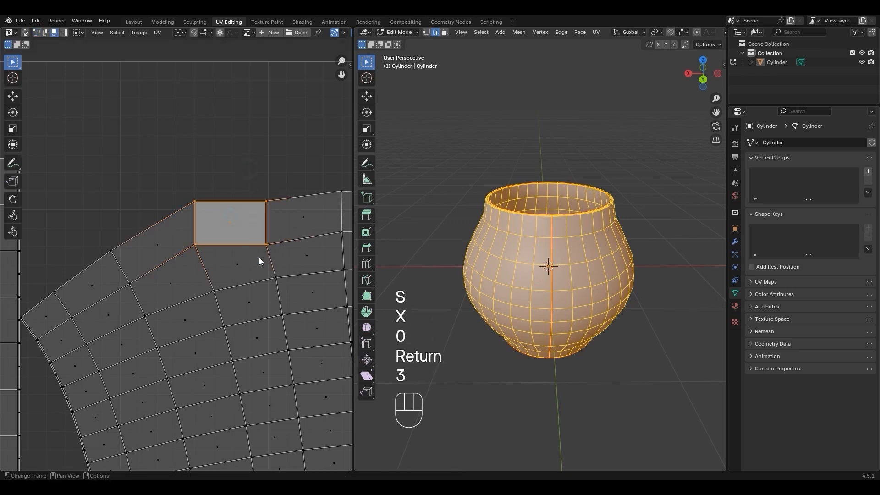
right_click(260, 261)
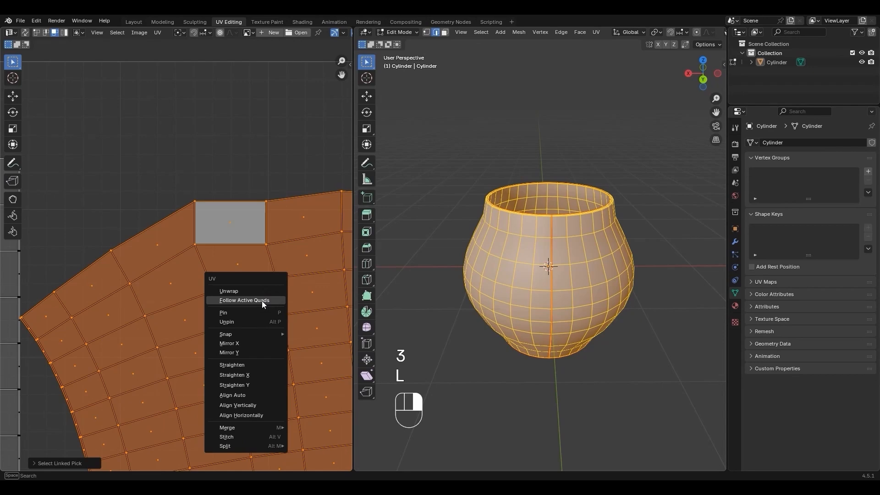
click(243, 300)
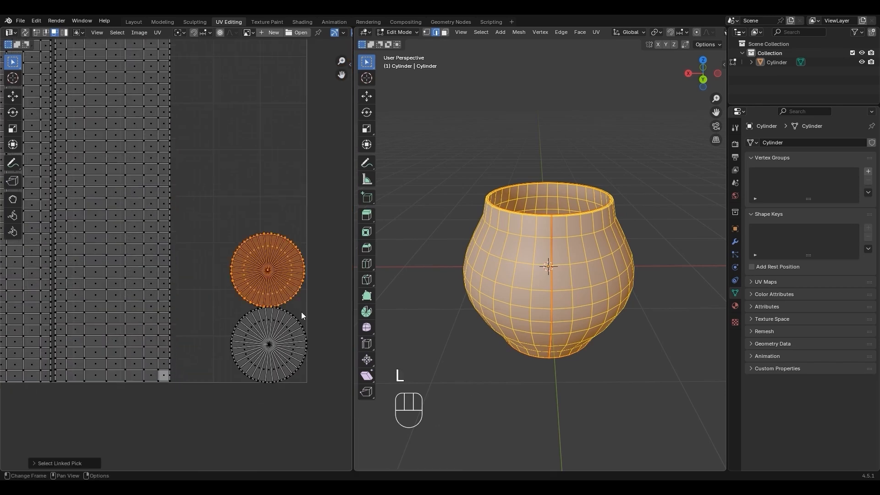
key(s)
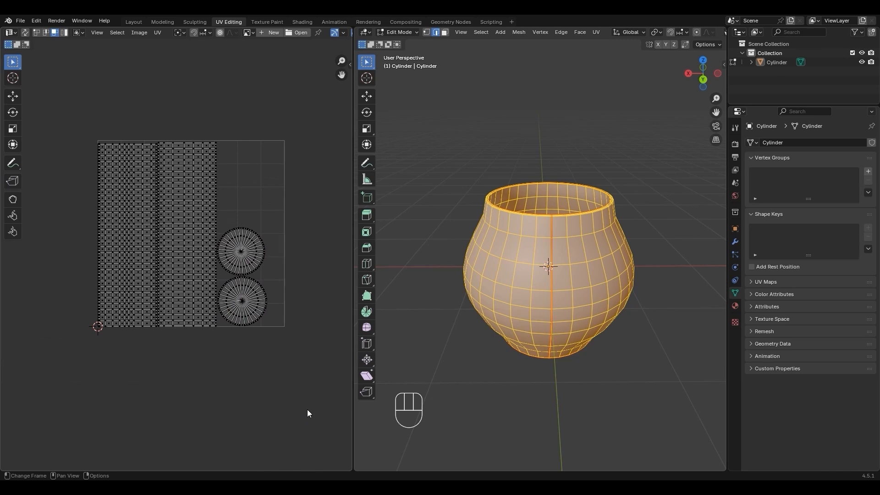
In Shading, create a new image texture named 'Diffuse' for the material
click(302, 22)
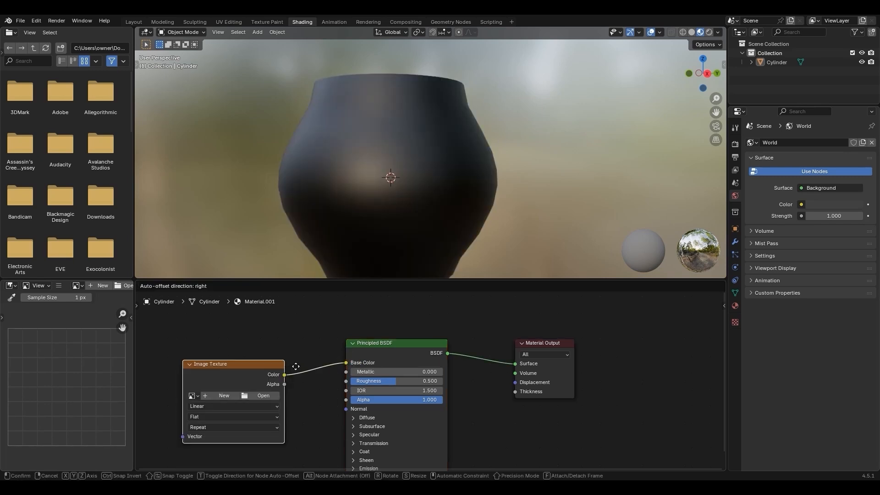
click(223, 395)
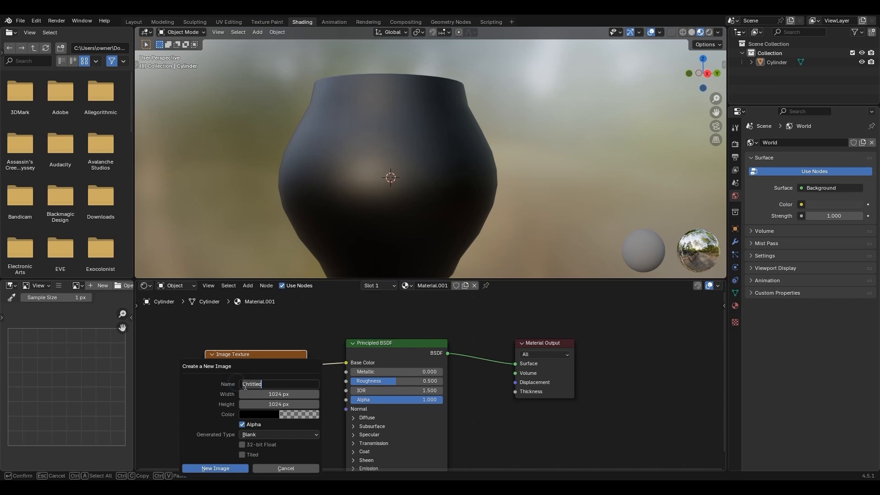
text(Diffuse)
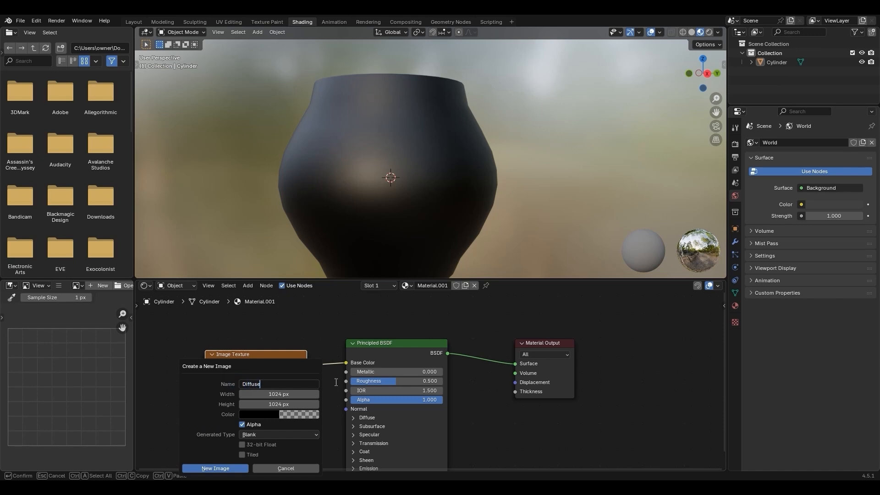
click(279, 415)
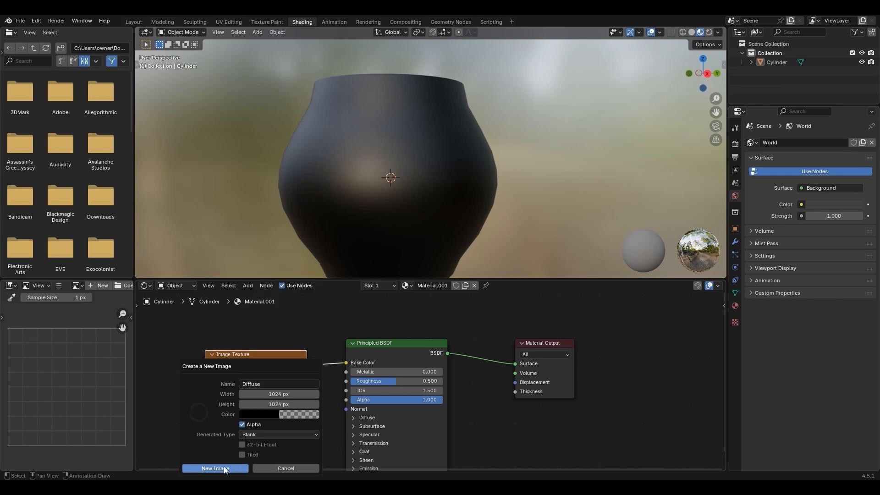
click(214, 468)
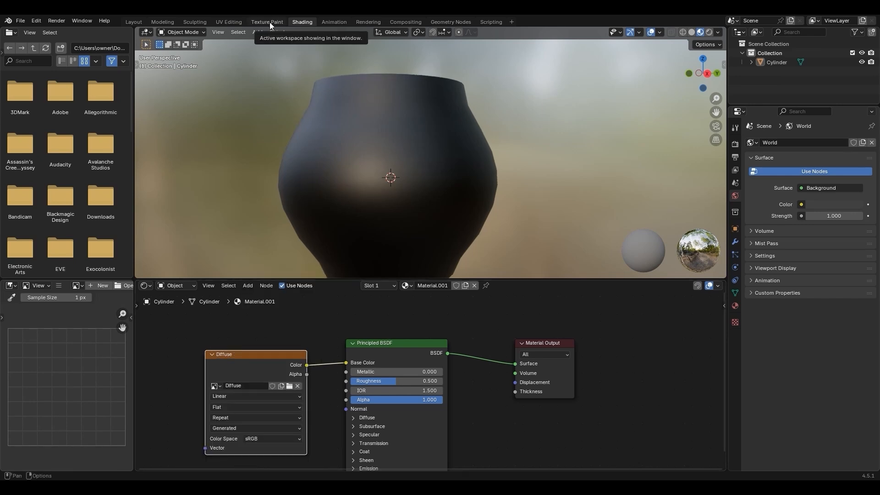
In Texture Paint, fill the whole vase texture with teal
click(266, 22)
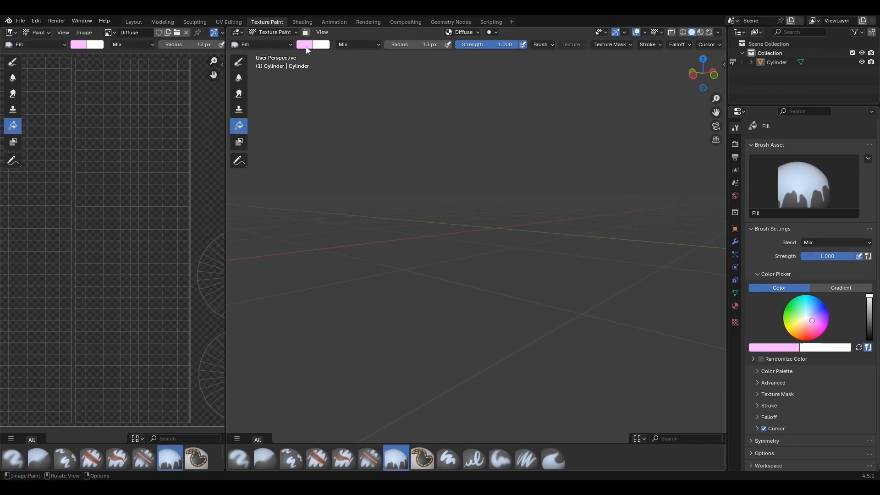
click(304, 44)
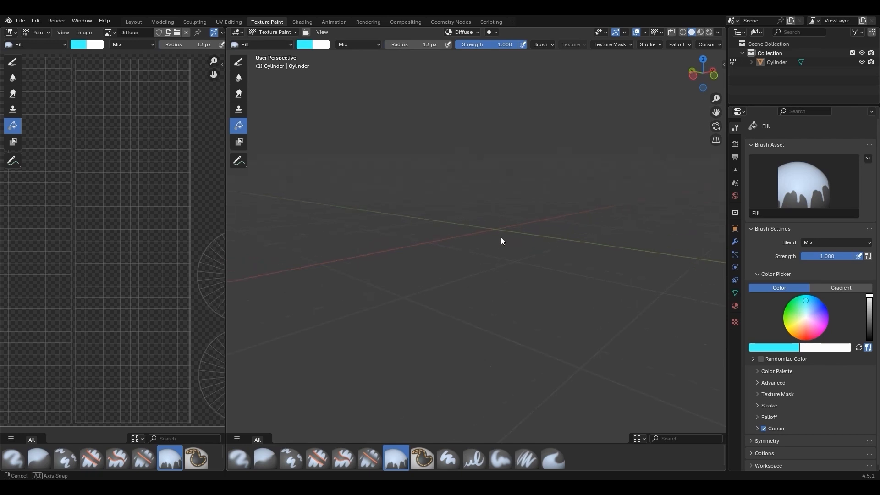
click(501, 238)
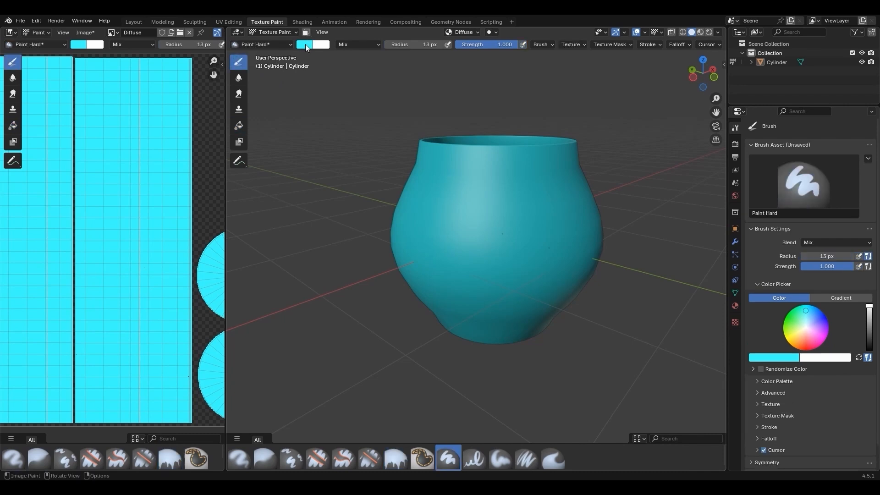
click(306, 44)
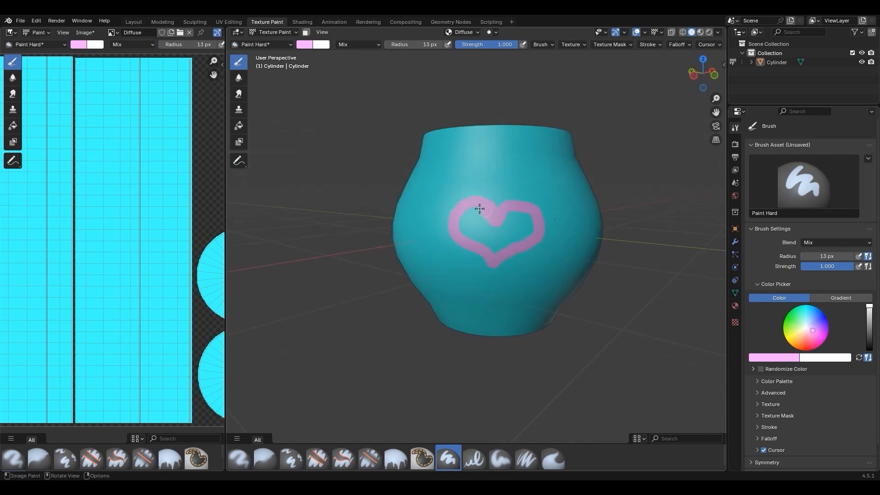
Fill the pink heart solid, then save the texture as Diffuse.png in the Project folder
drag(480, 208, 505, 242)
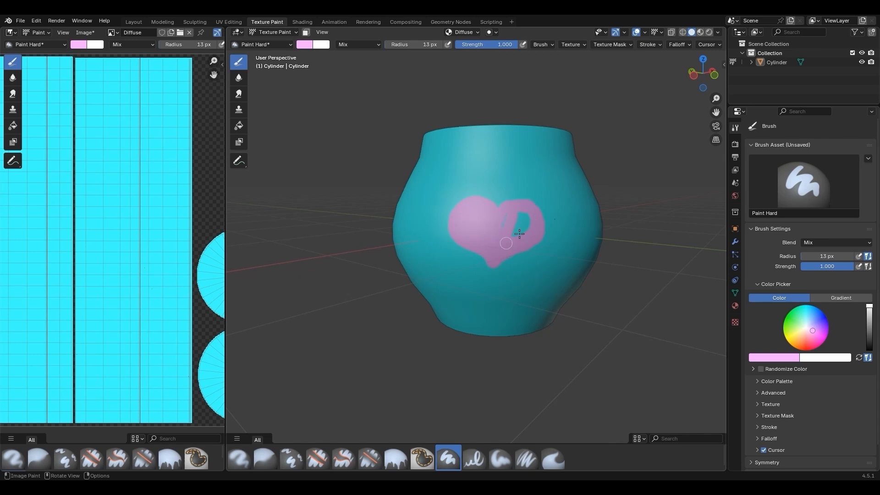
click(85, 32)
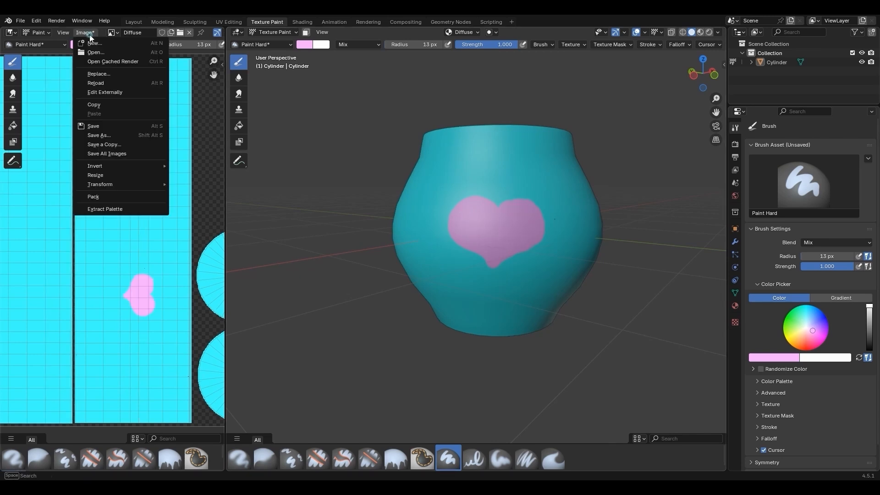
mouse_move(98, 135)
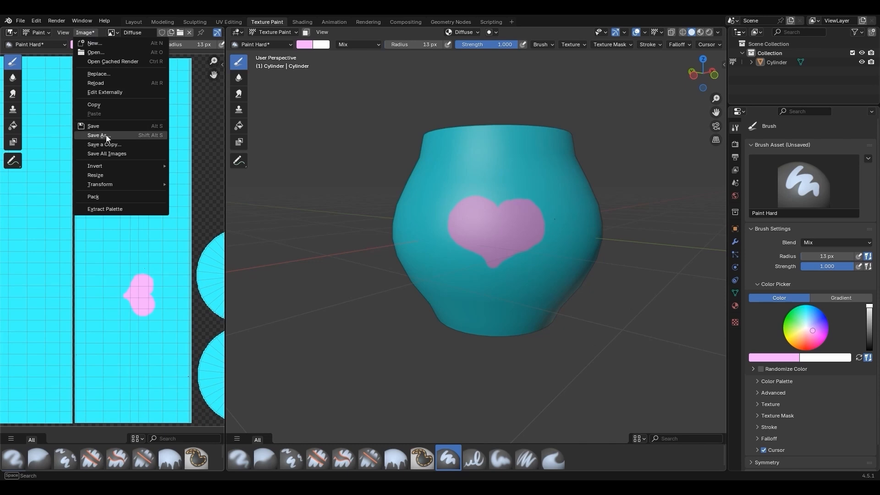
click(100, 136)
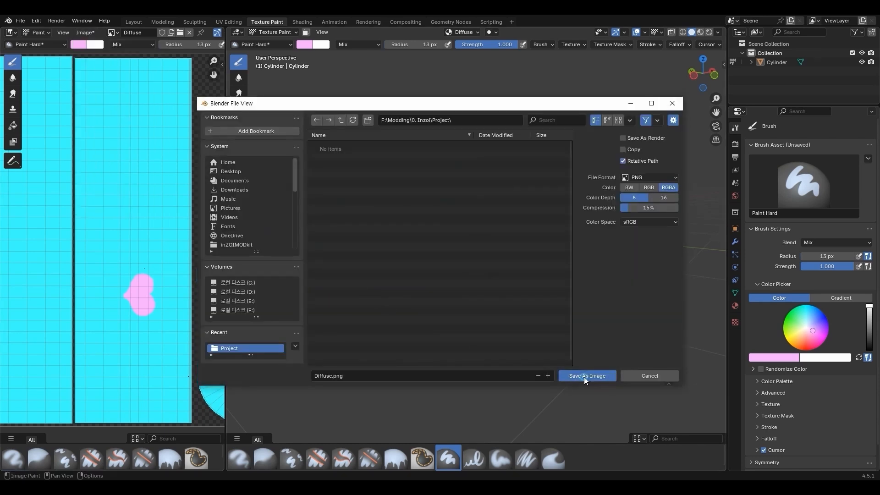
click(586, 375)
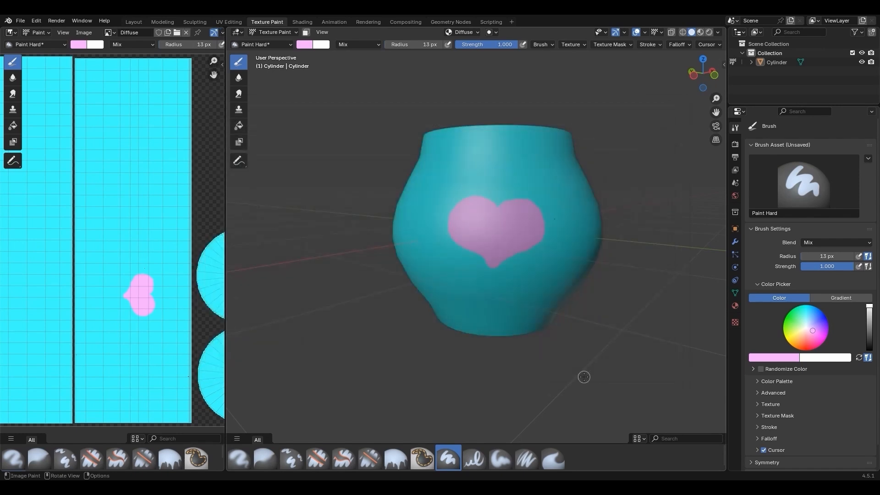
In the Modeling workspace, move the vase's origin to the 3D cursor at its base centre
click(162, 22)
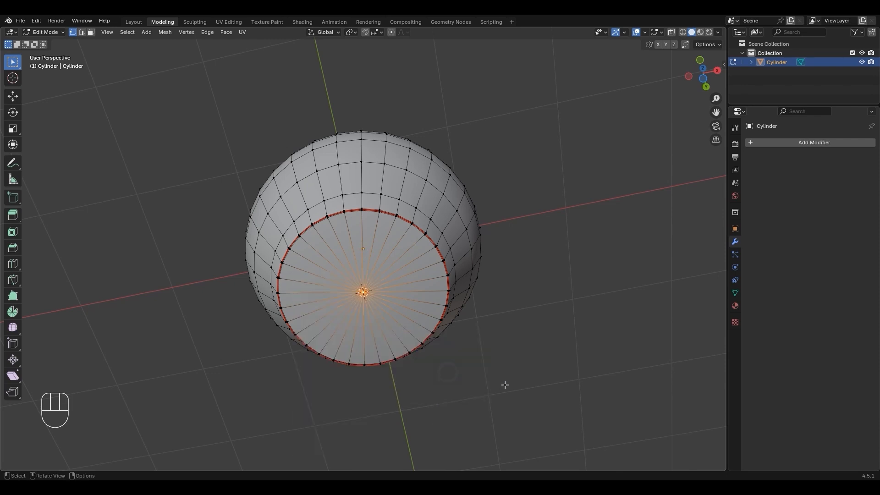
key(Tab)
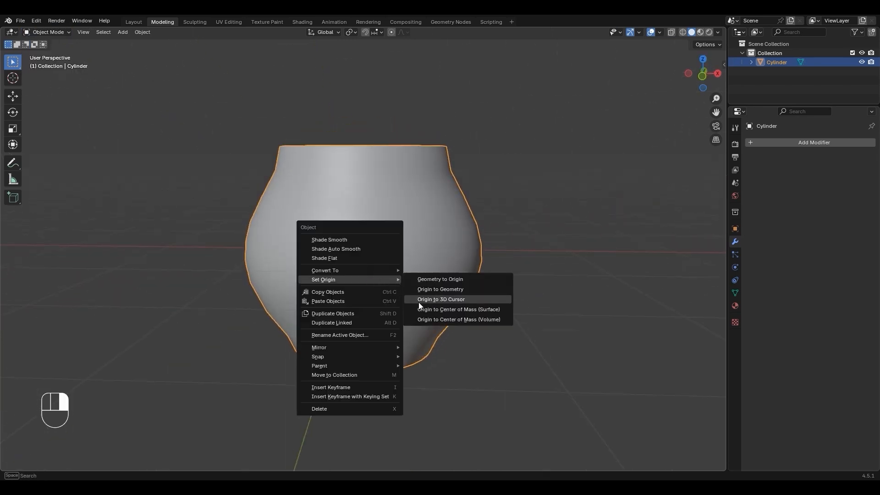
click(441, 300)
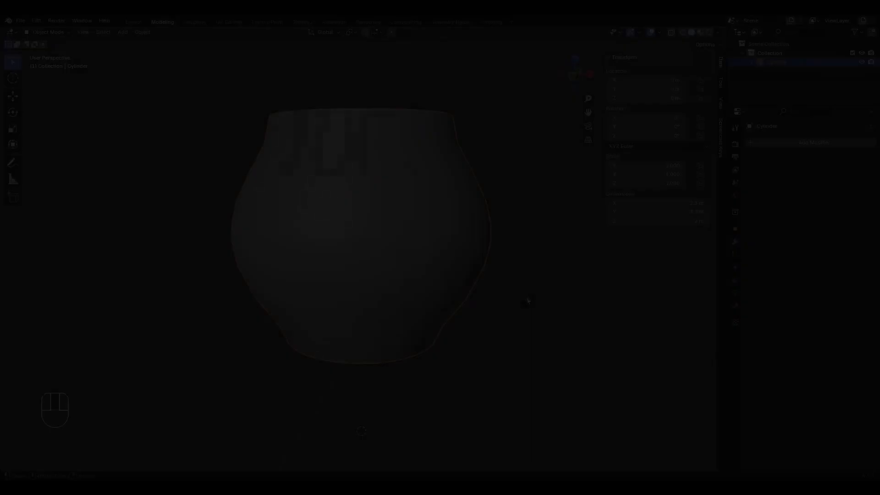
Filter the Content Browser asset types to Static Mesh only
click(157, 315)
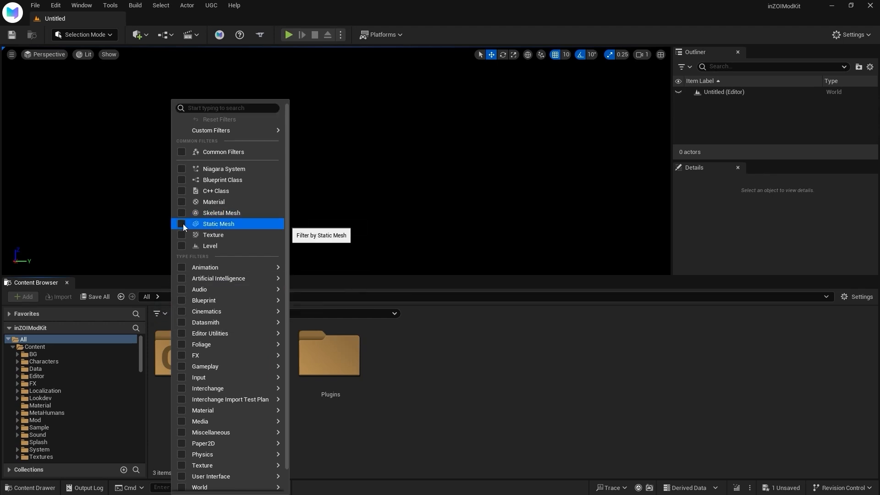
click(180, 223)
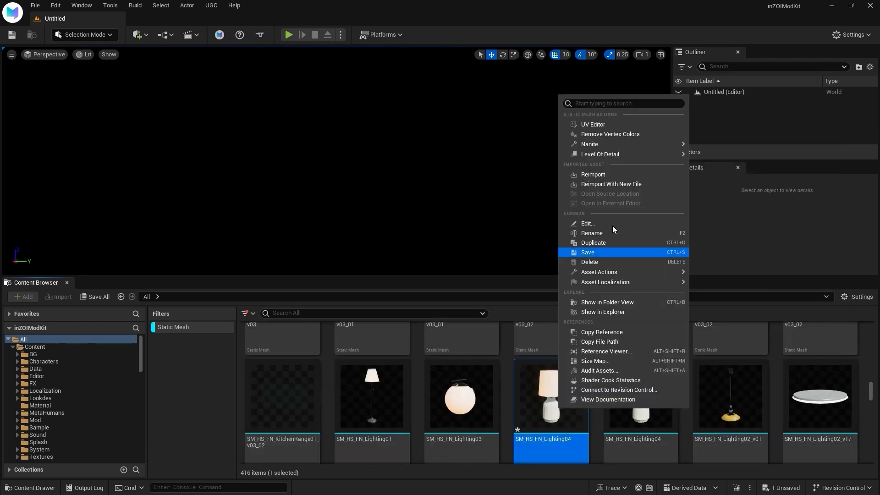
mouse_move(590, 143)
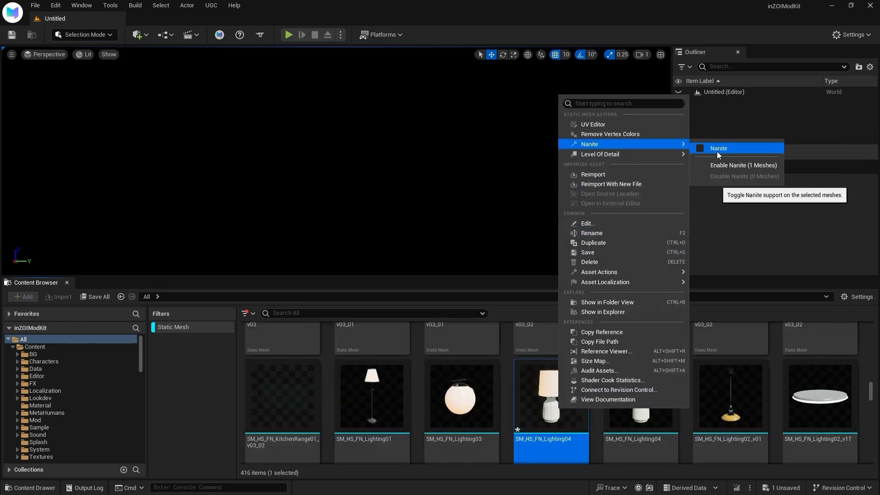
mouse_move(599, 272)
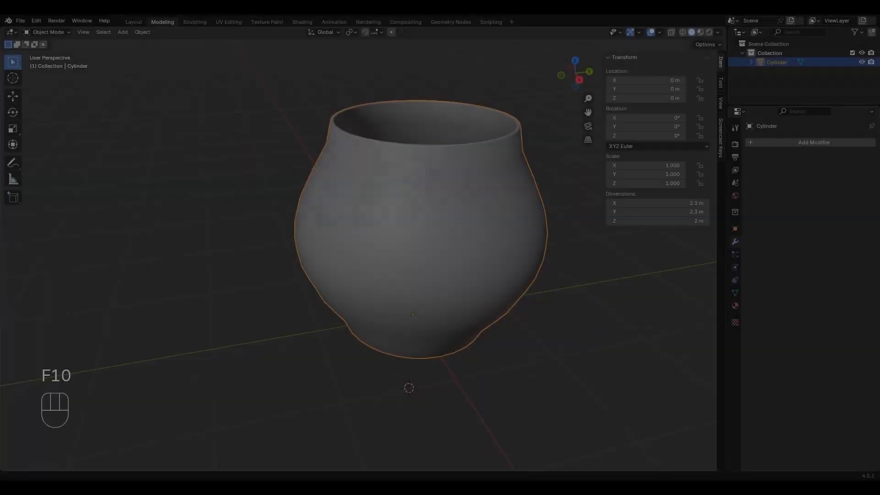
Import the SM_HS_FN_Lighting04 lamp FBX as a size reference
click(19, 21)
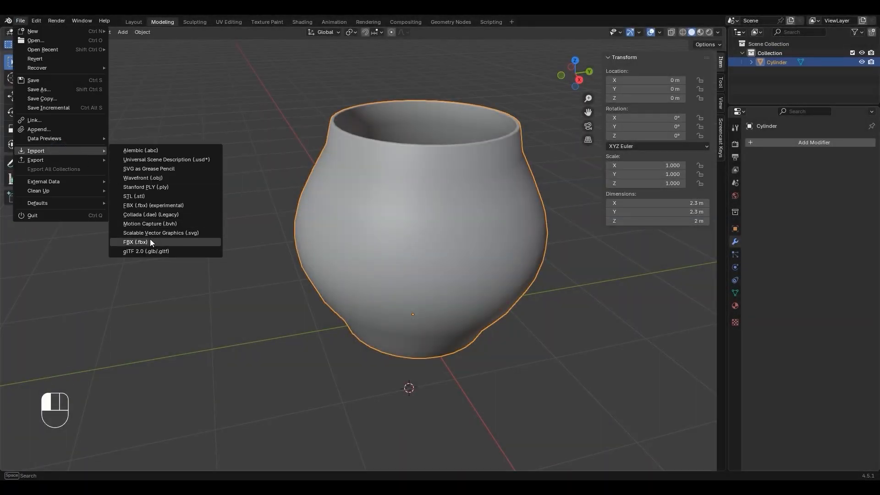
click(135, 243)
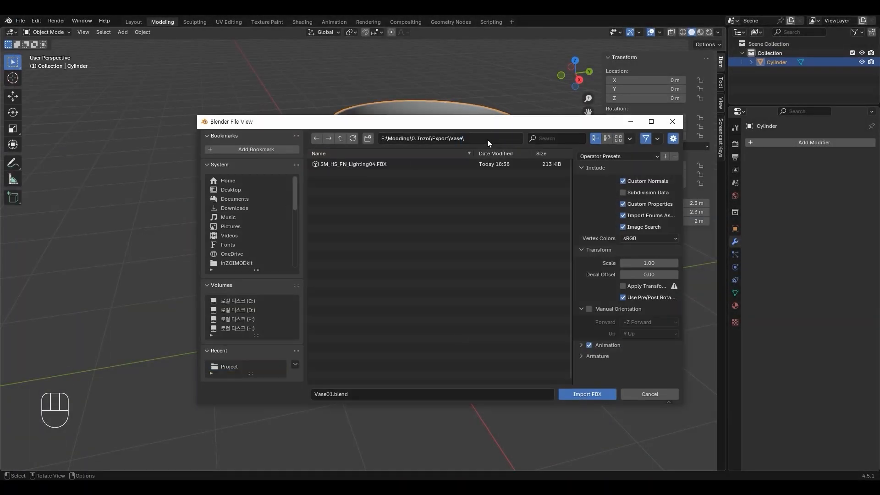
click(587, 394)
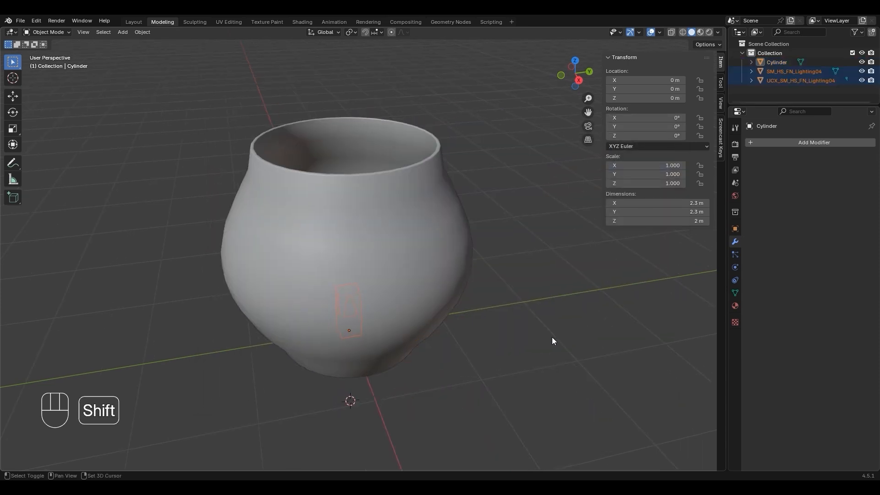
Scale the vase down to lamp size in X-ray view, then select the lamp meshes for removal
key(alt+z)
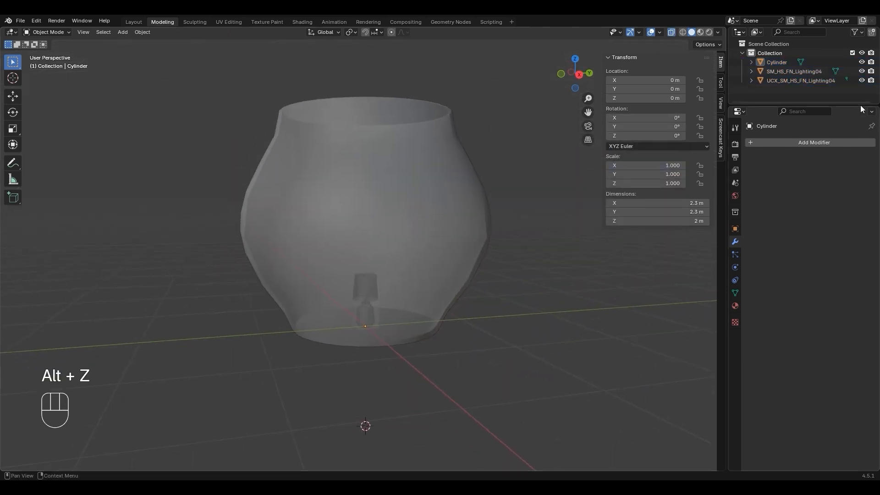
key(s)
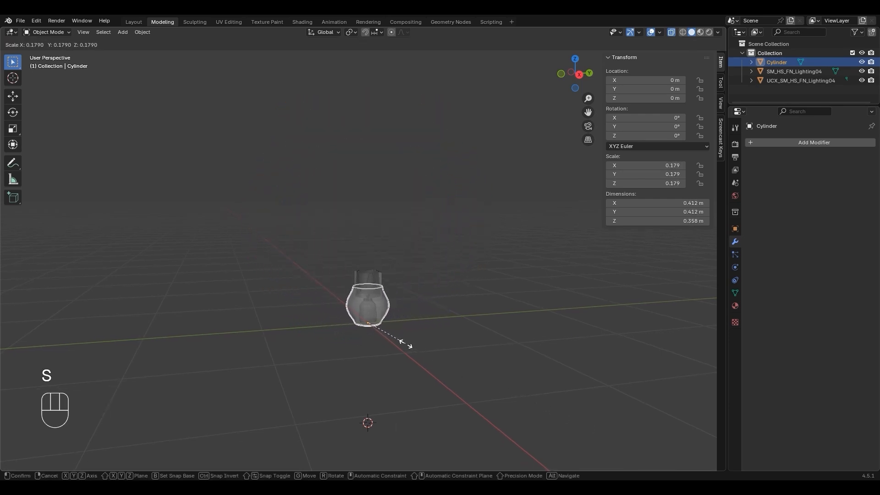
click(435, 351)
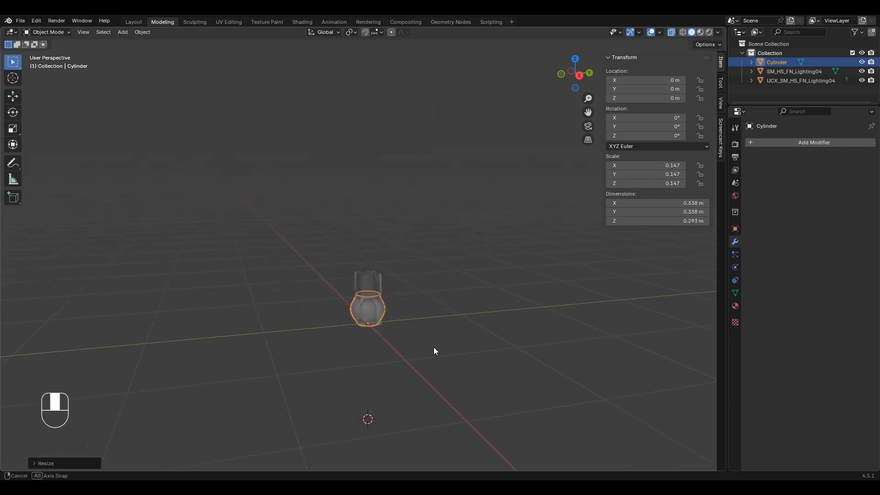
key(alt+z)
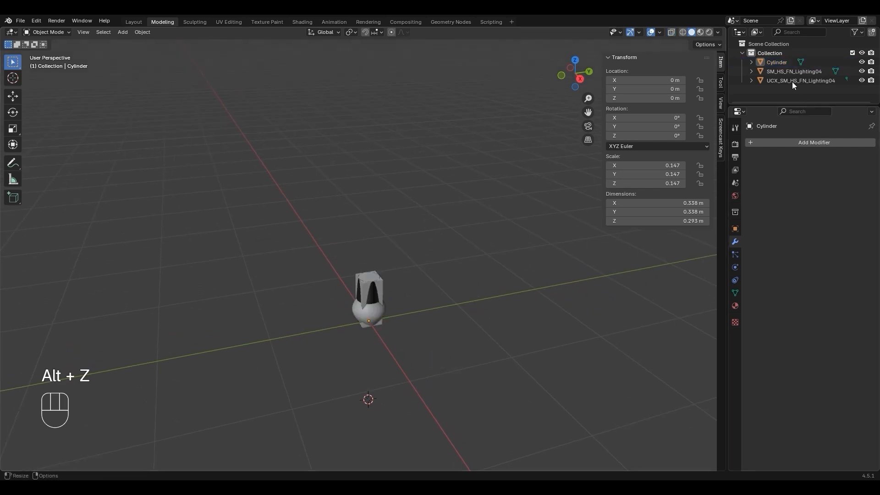
click(793, 71)
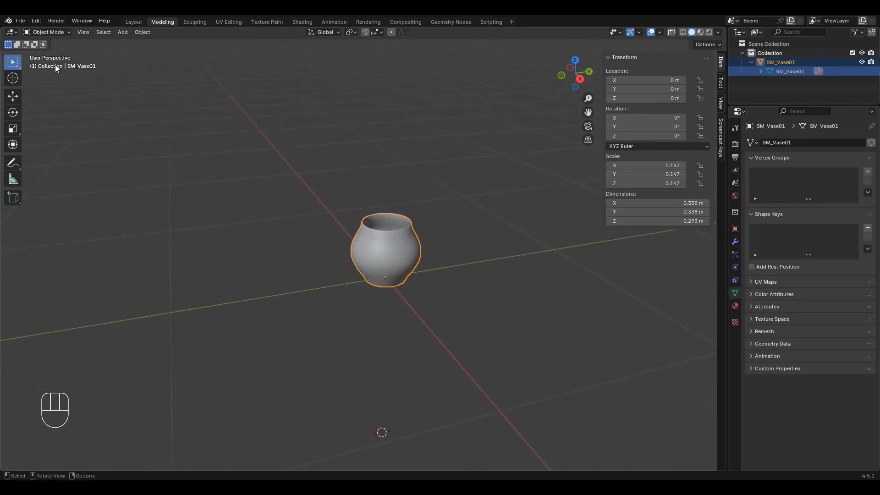
Export the SM_Vase01 vase in FBX format
click(20, 21)
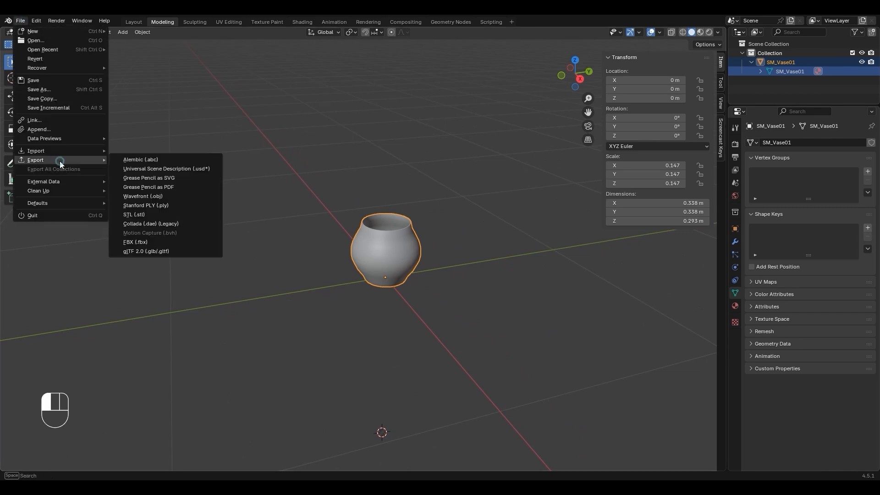
mouse_move(148, 242)
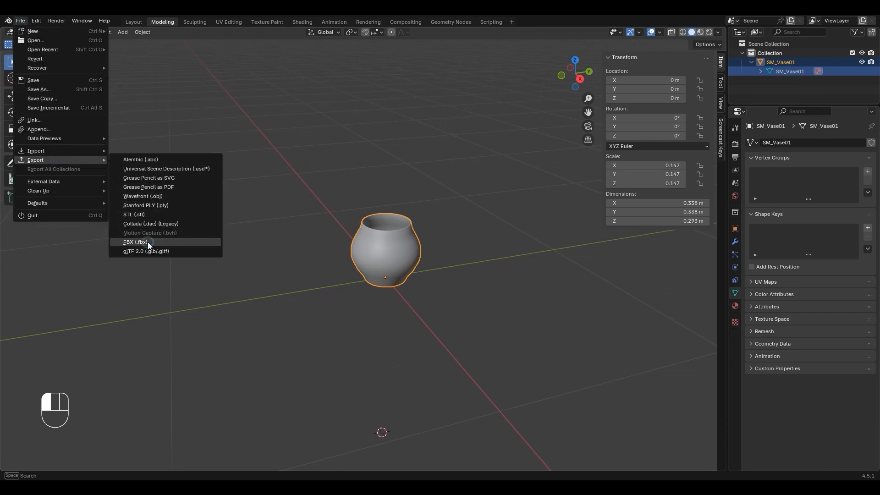
click(135, 242)
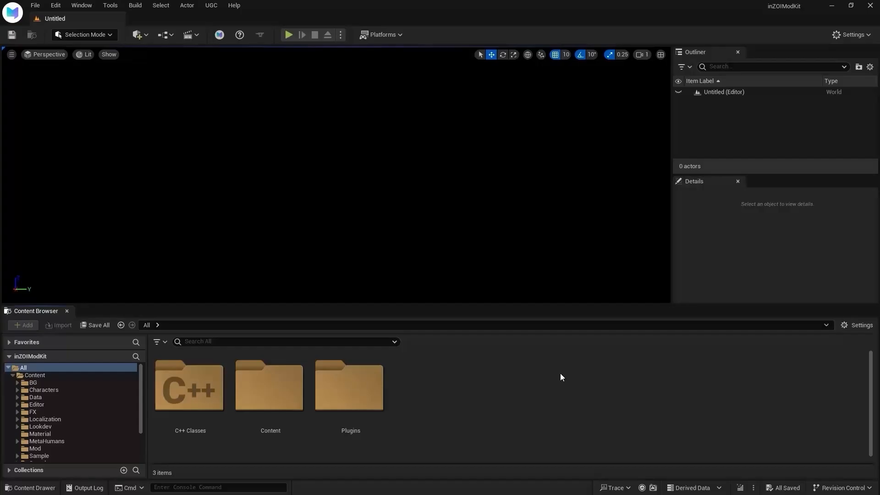
mouse_move(219, 34)
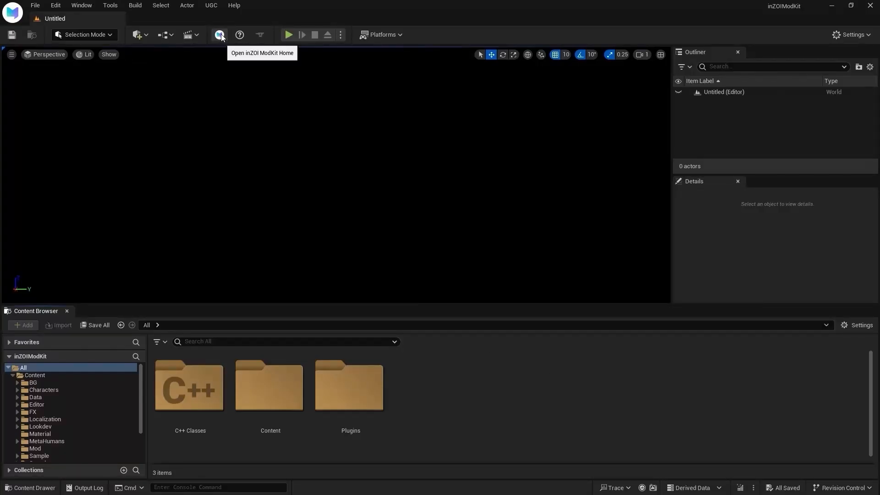
Create the ModProjectName furniture mod from the Vase01_v02 template in ModKit Home
click(220, 34)
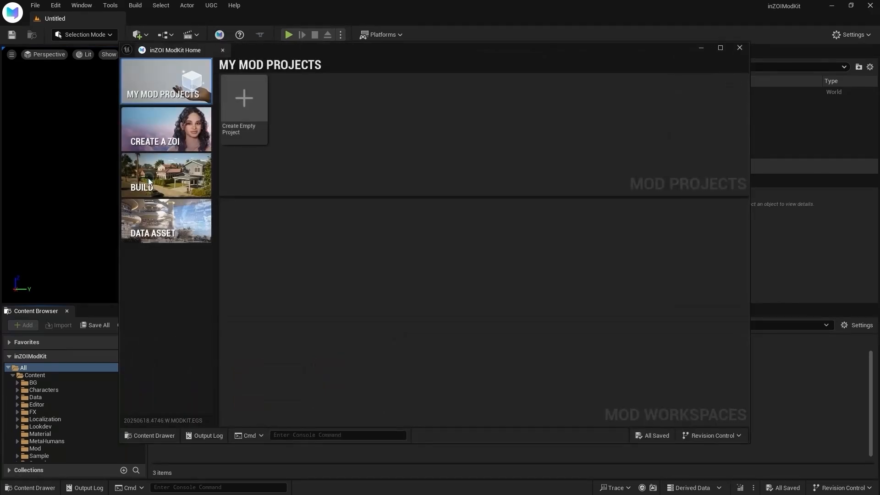
click(155, 174)
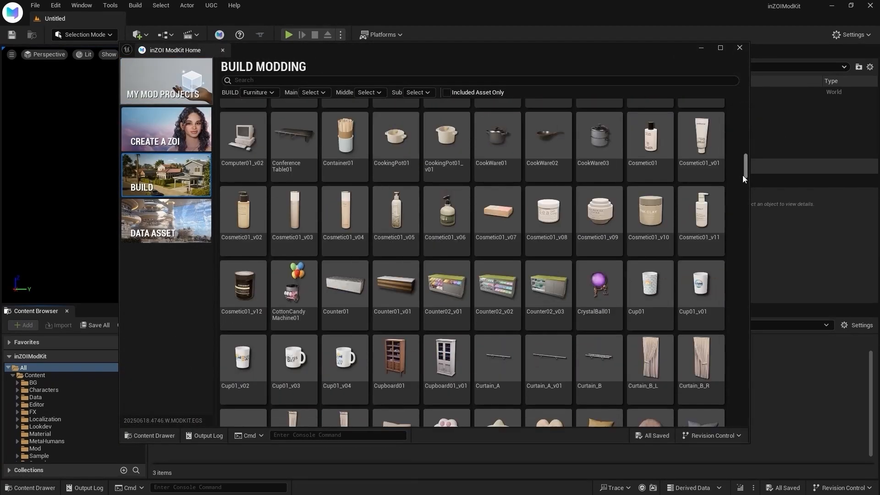
scroll(down, 3)
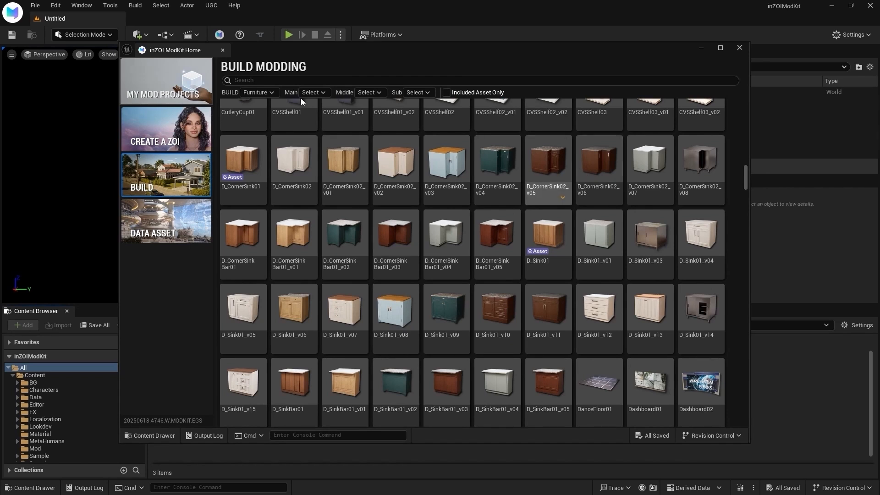
text(Vase)
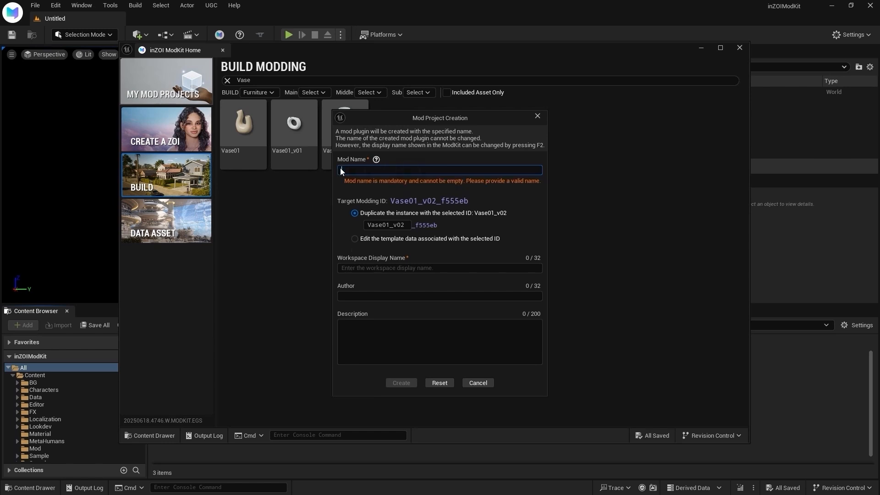
text(ModProjectName)
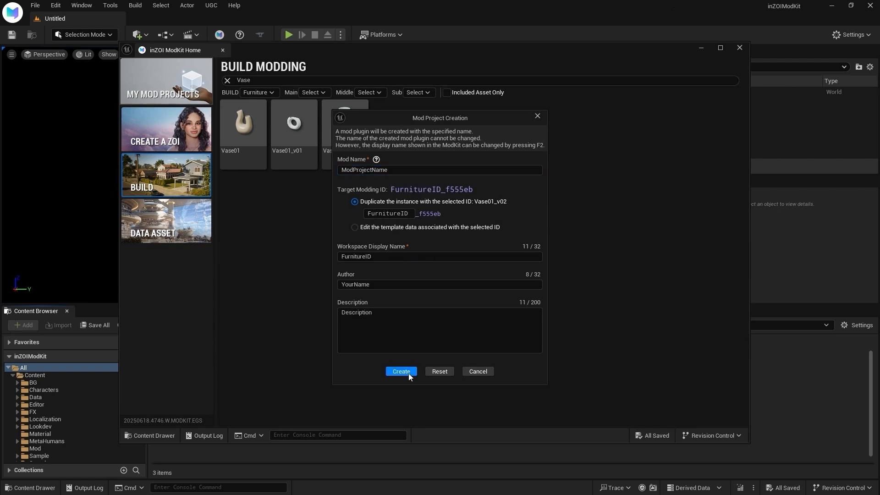
click(401, 371)
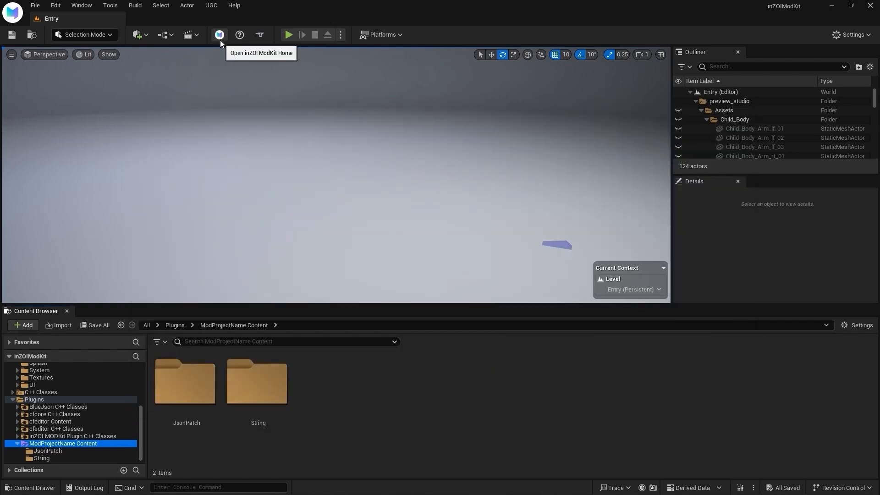
In the FurnitureID workspace, import SM_Vase01.fbx as the mesh and T_Icon as the icon
click(219, 34)
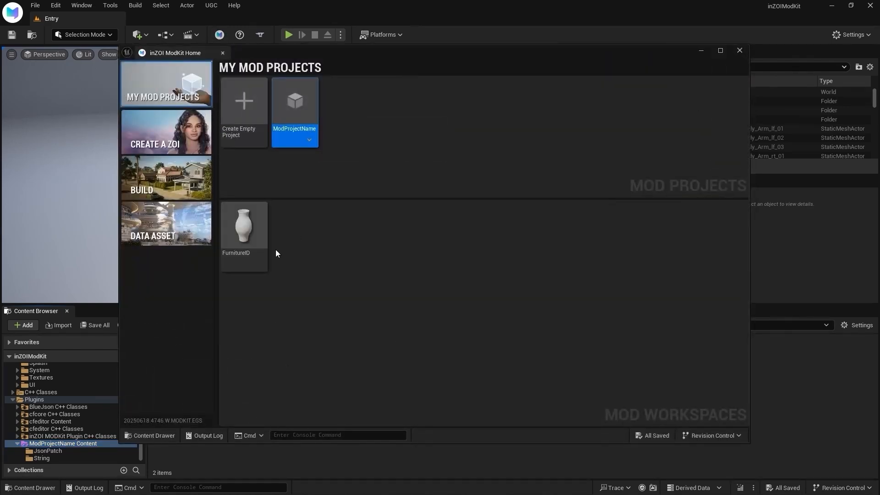
double_click(243, 226)
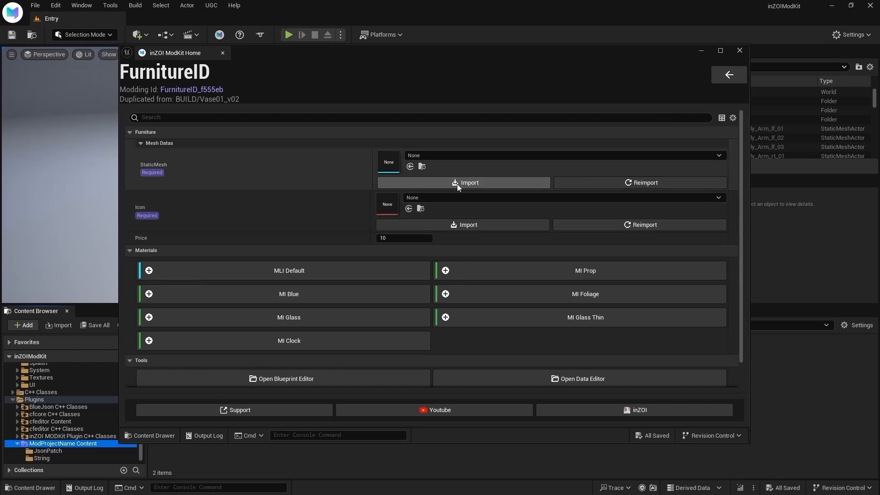
click(463, 182)
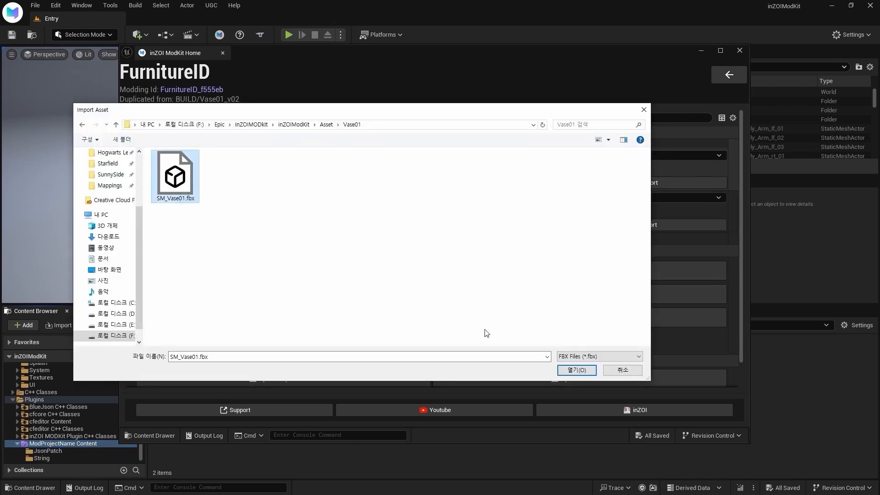
click(577, 370)
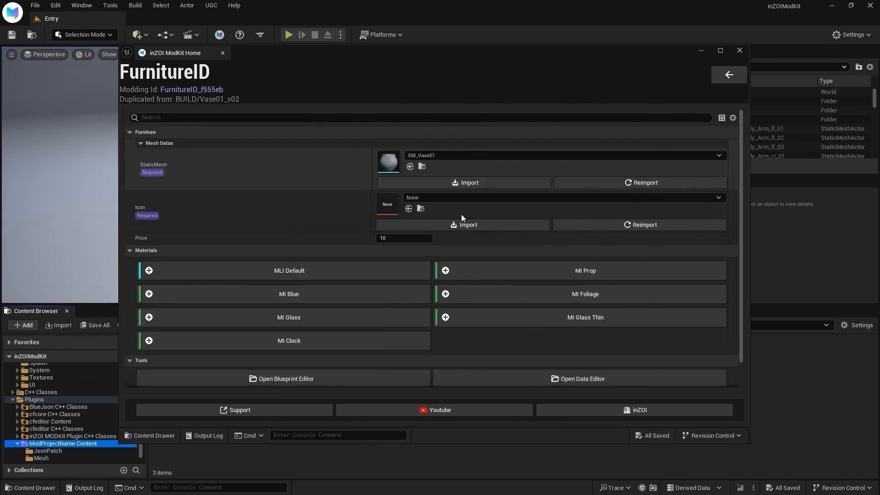
click(468, 225)
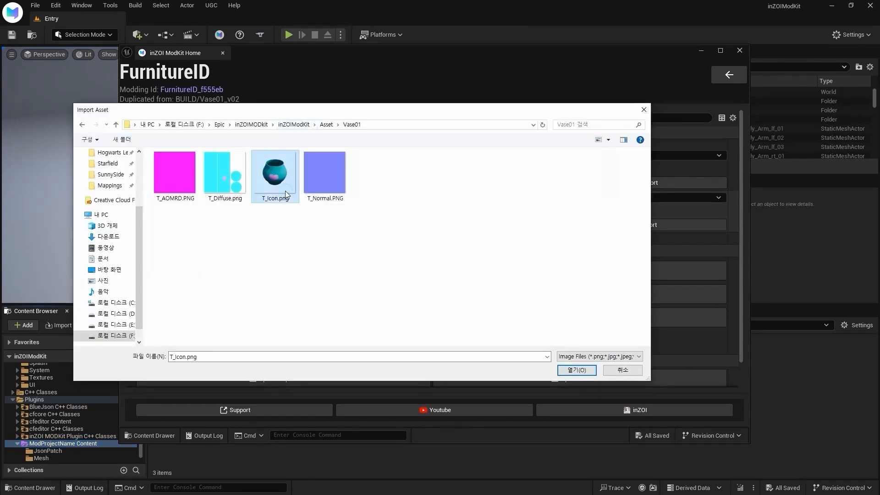
click(576, 370)
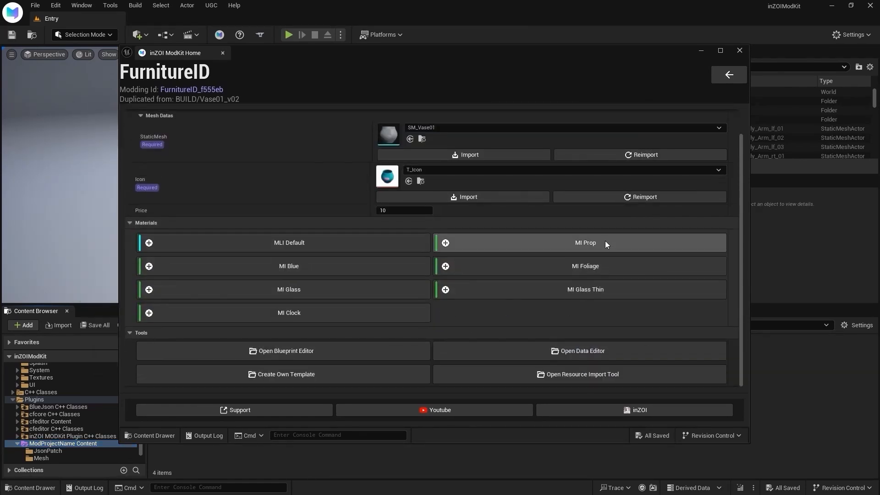
Create a prop material instance named Vase01
click(445, 243)
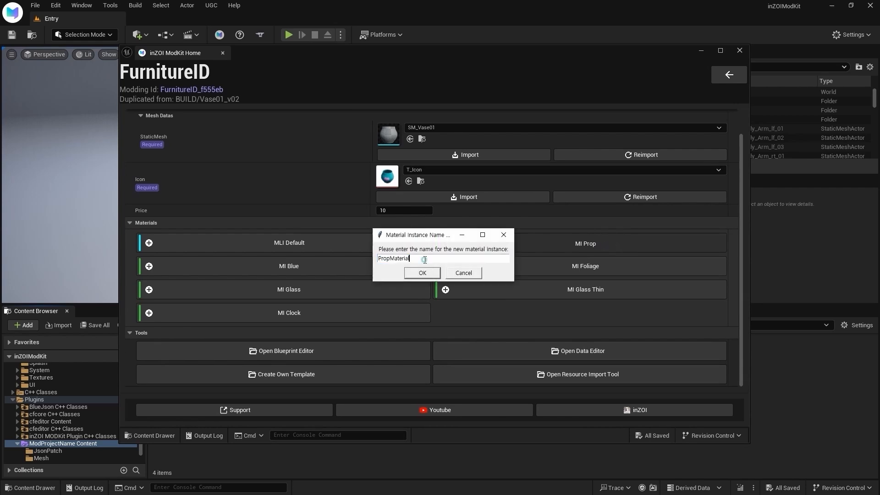
text(Vase01)
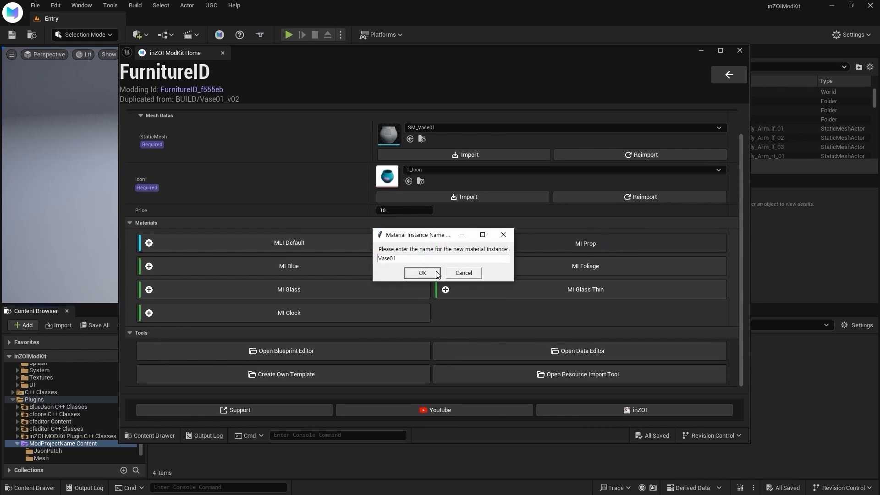
click(423, 273)
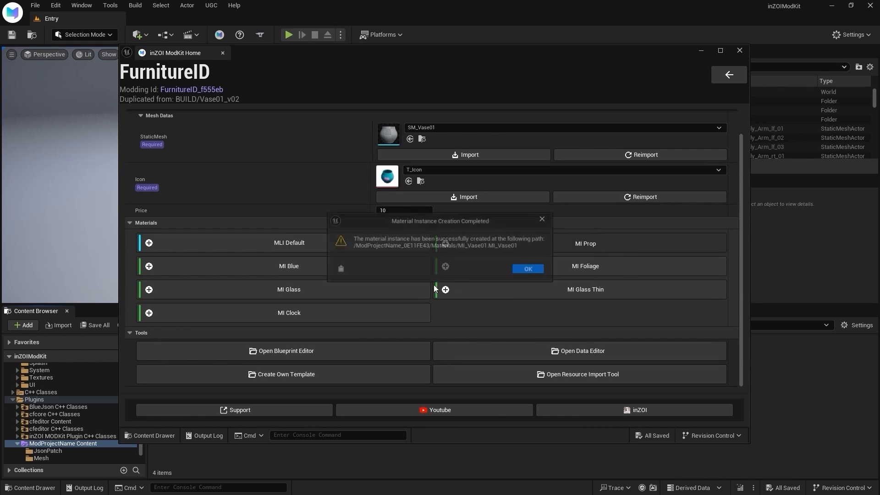
click(527, 269)
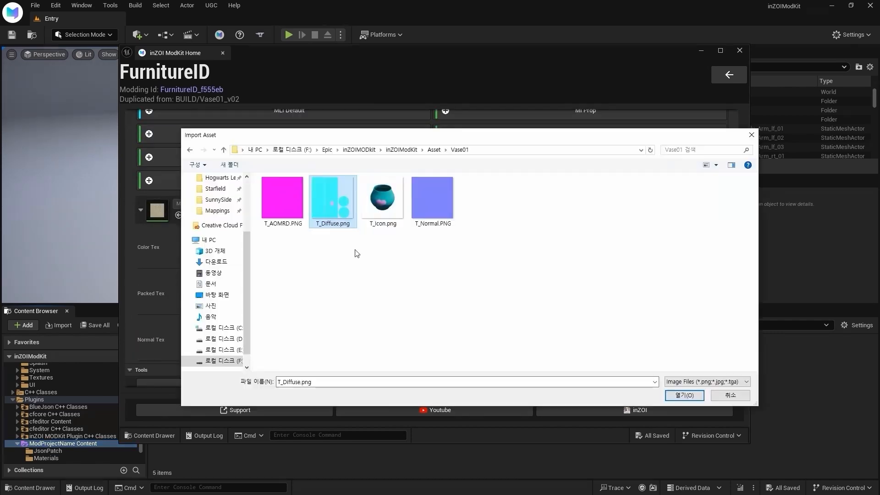
Import T_Diffuse, T_AOMRD and the normal map into the material's Color, Packed and Normal slots
click(684, 395)
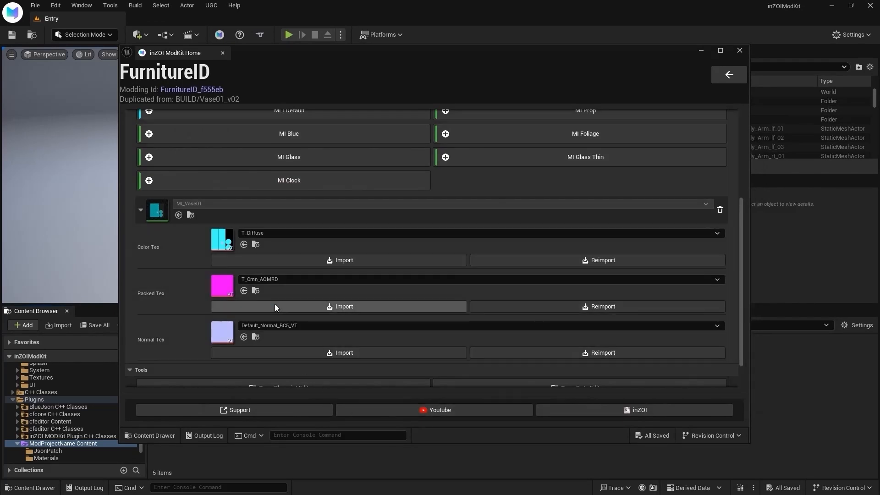
click(338, 306)
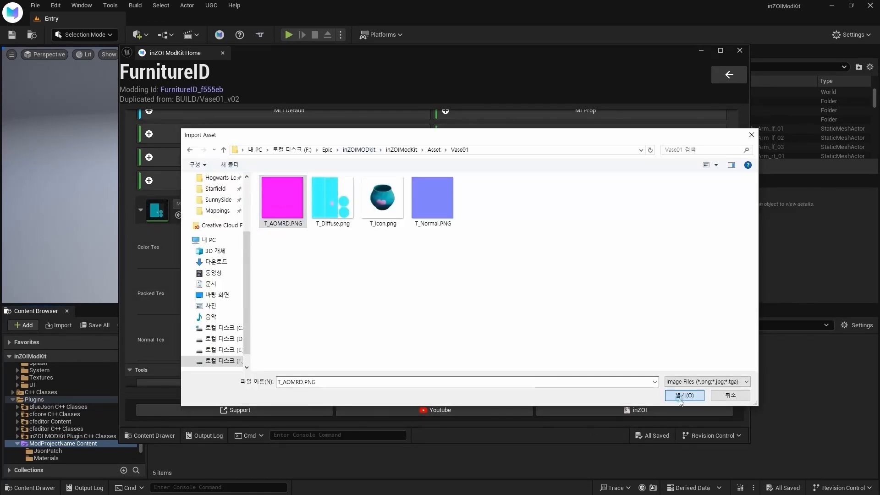
click(431, 198)
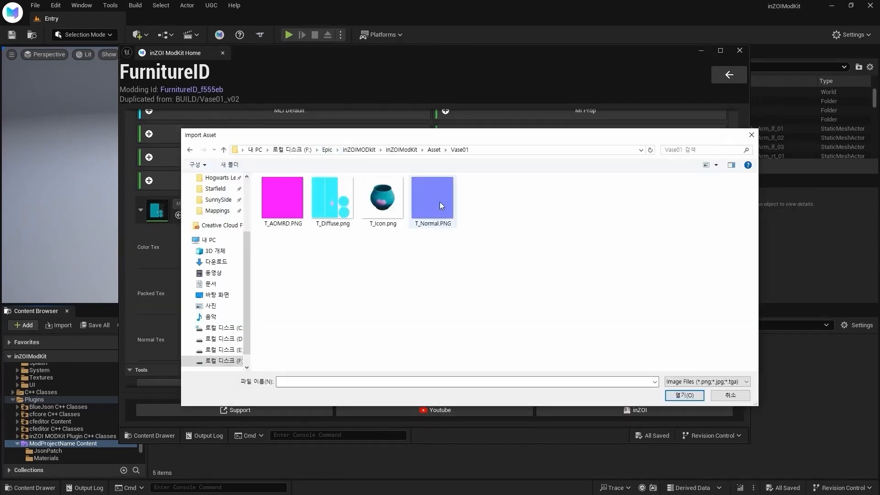
click(684, 396)
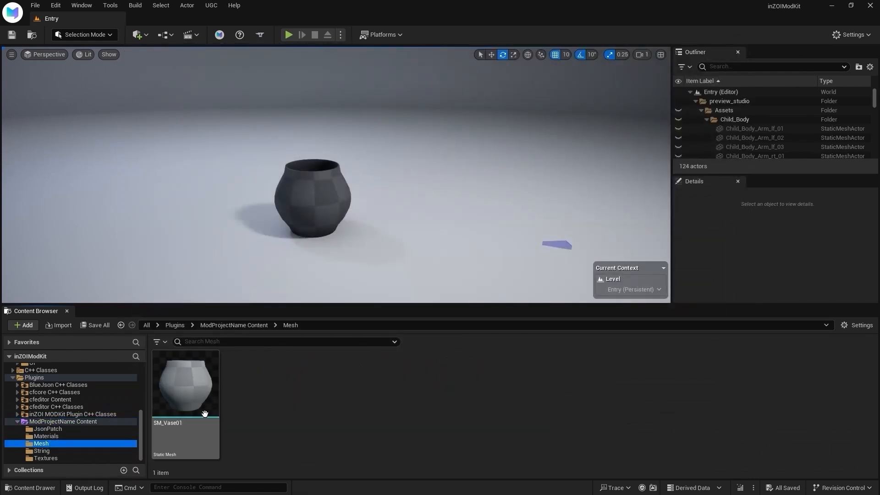
Open SM_Vase01 and set its material slot to MI_Vase01
double_click(185, 382)
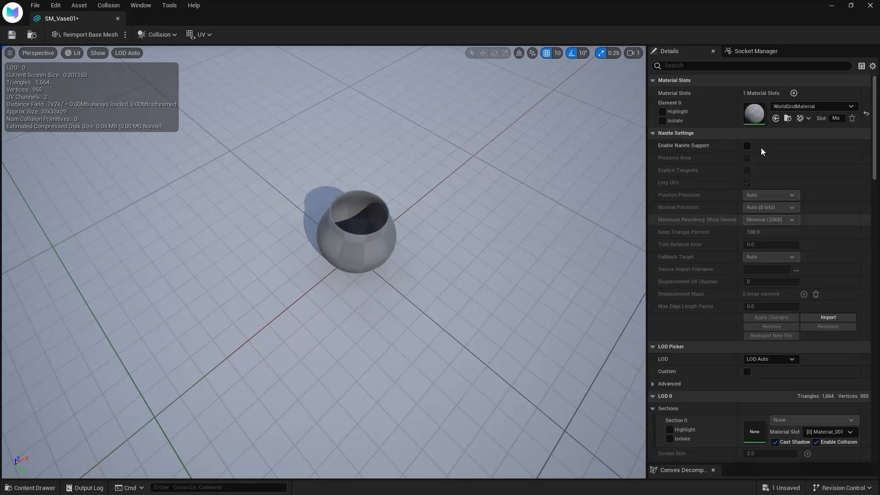
click(852, 107)
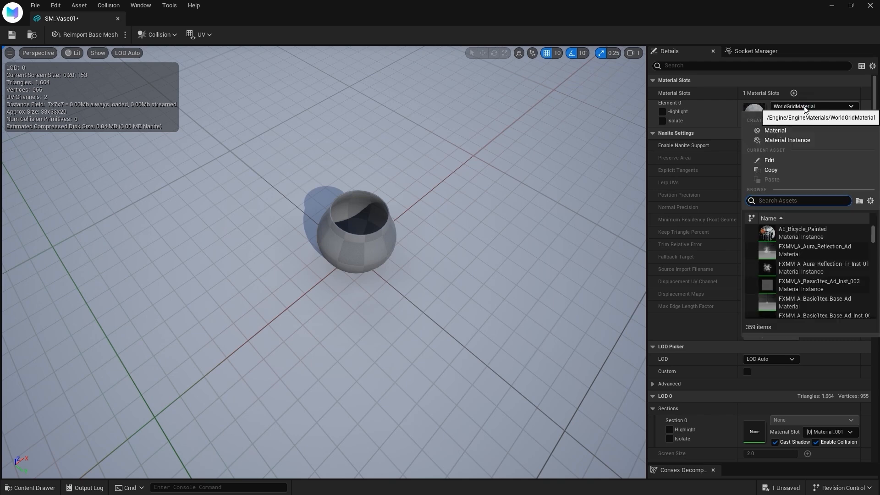
text(vase01)
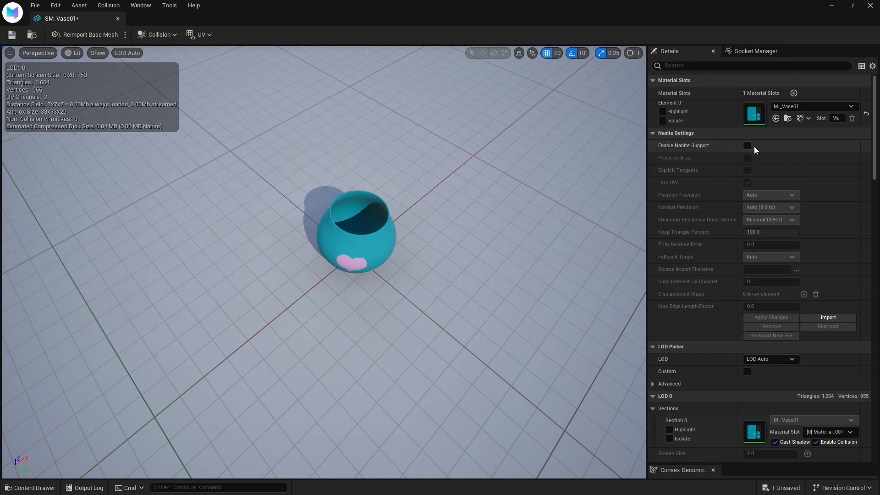
Enable Nanite with a Percent Triangles fallback target of 25% and apply changes
click(748, 145)
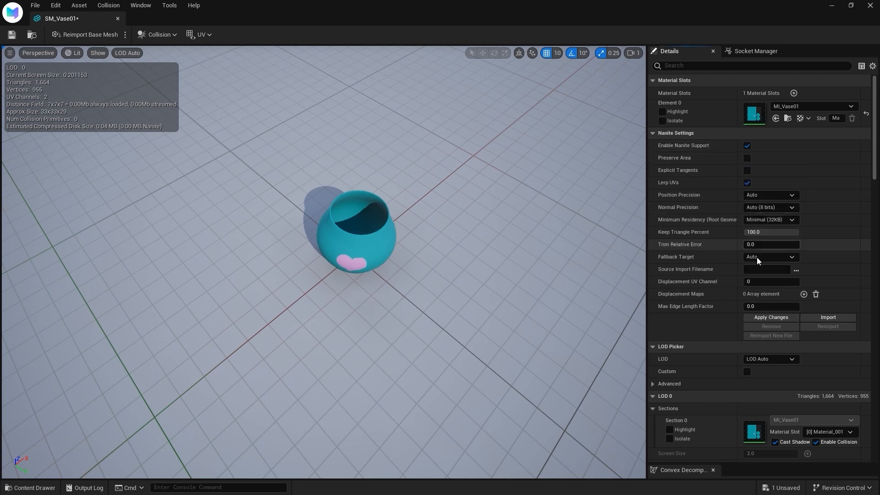
mouse_move(763, 259)
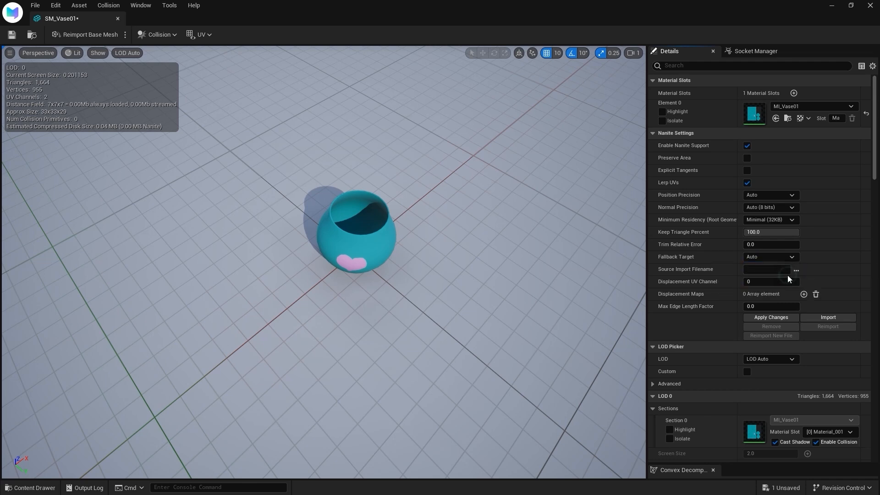
click(771, 257)
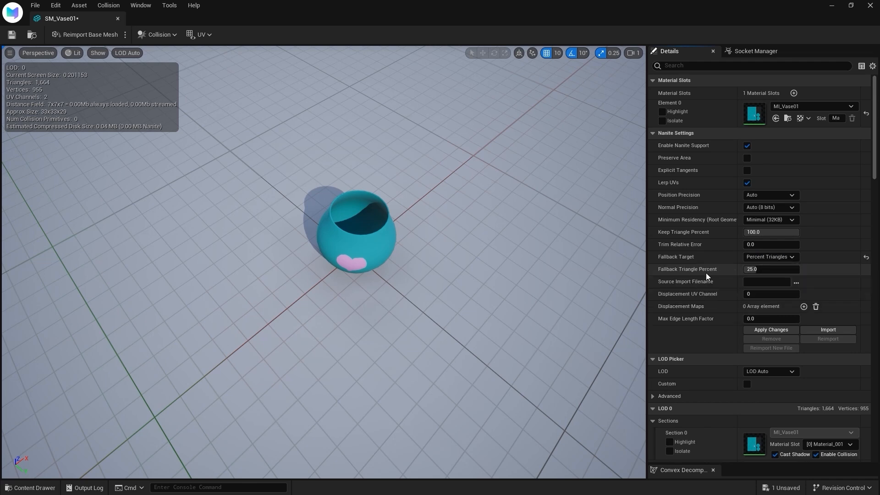
click(771, 270)
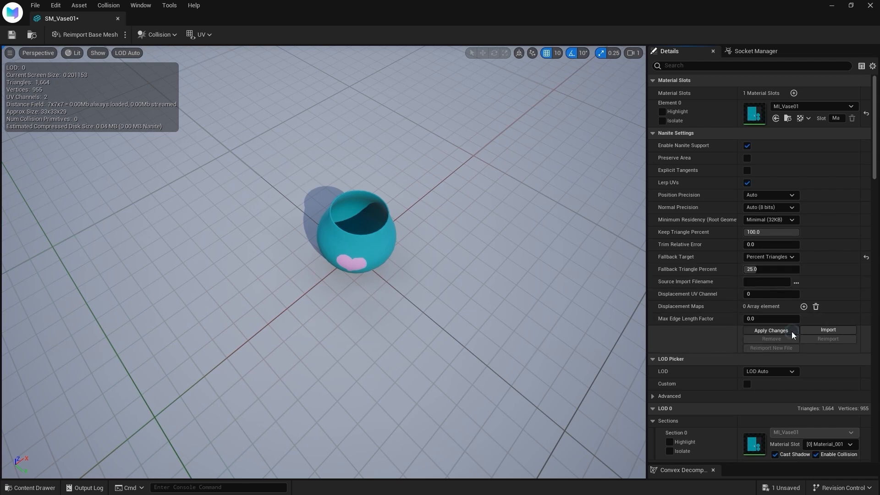
click(770, 330)
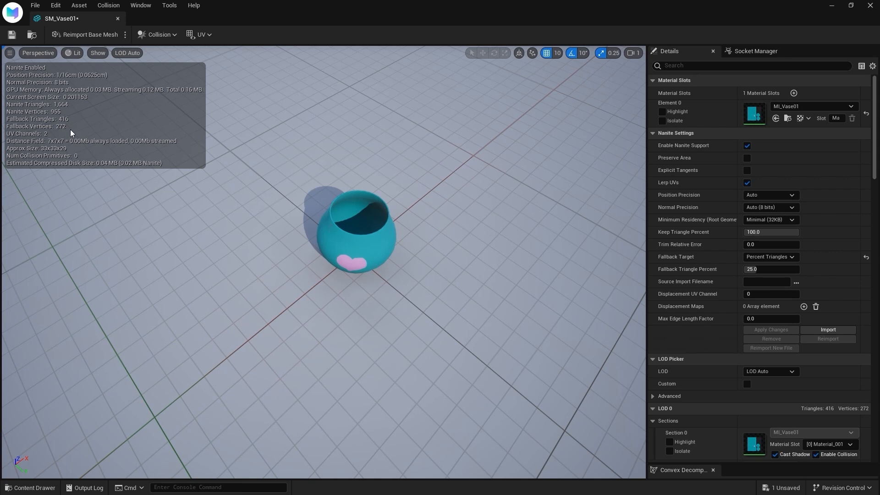
mouse_move(74, 123)
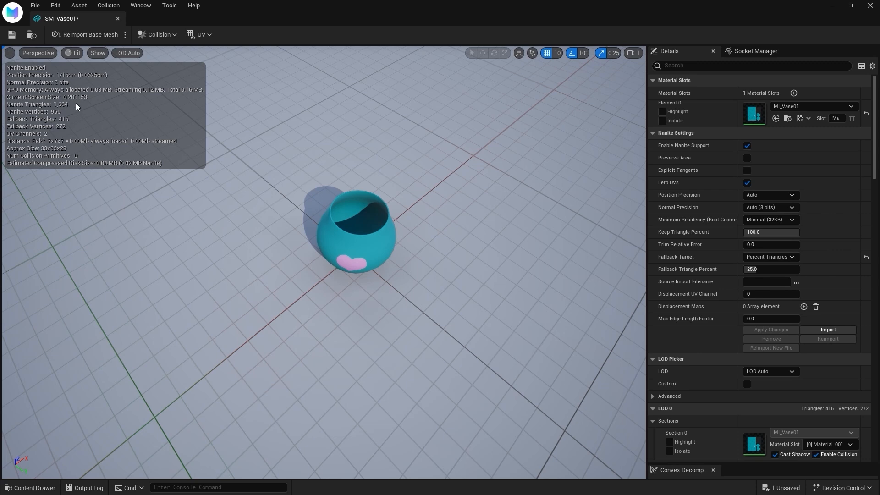
mouse_move(159, 35)
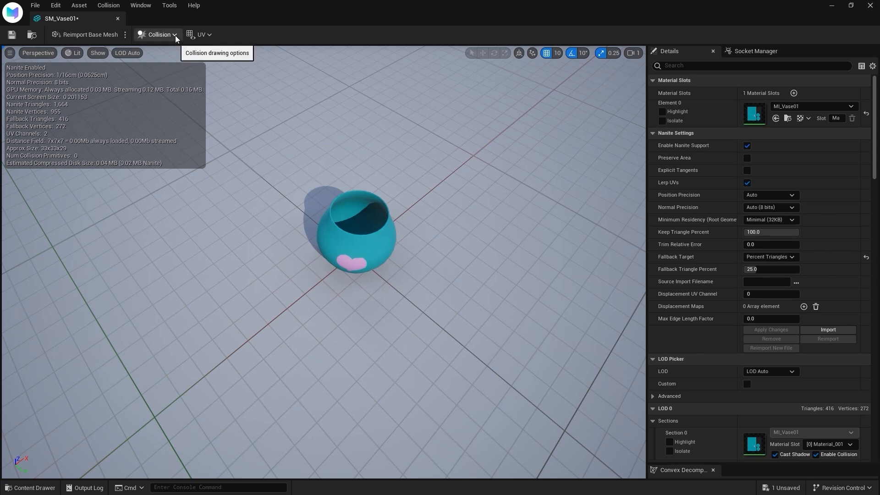
Add a box simplified collision to SM_Vase01 and save the mesh
click(159, 34)
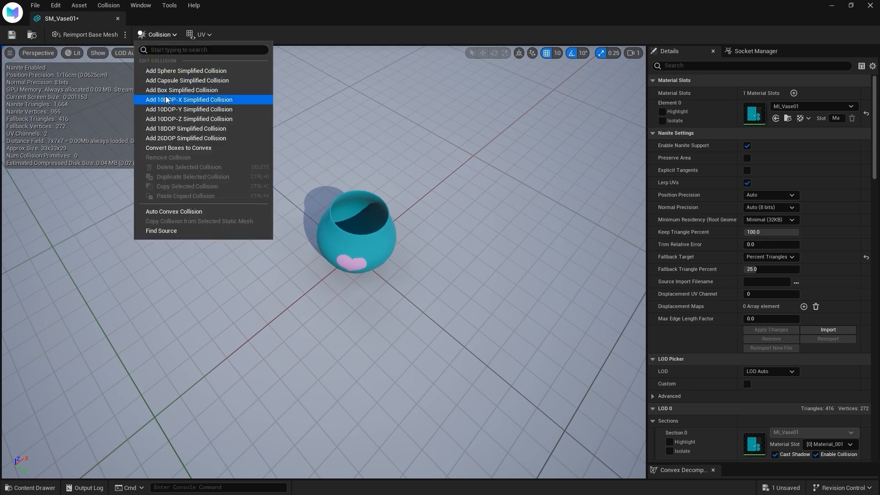
mouse_move(203, 90)
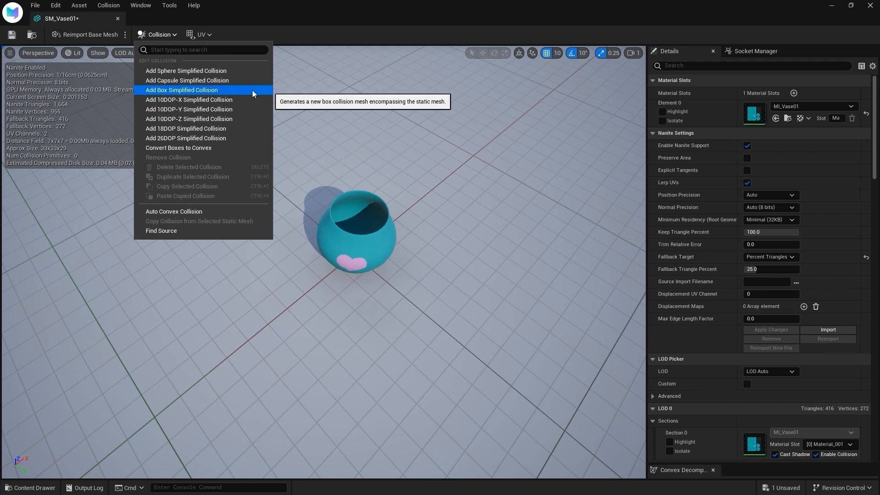
click(181, 90)
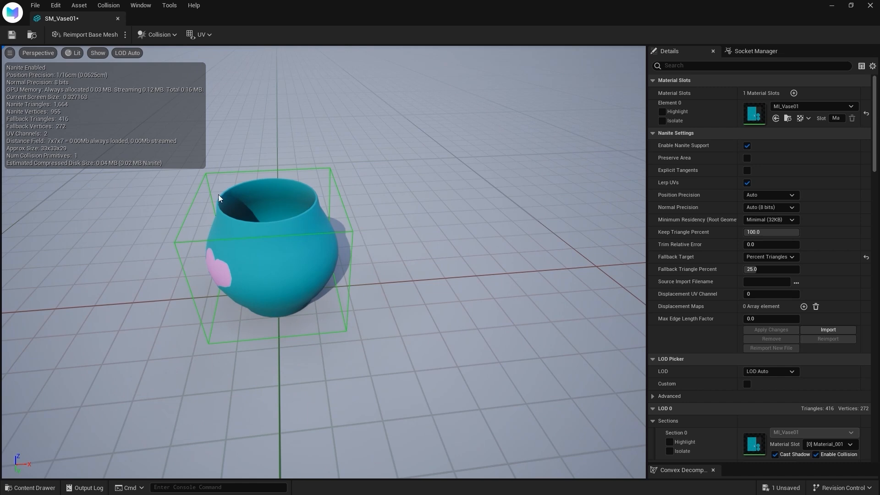
mouse_move(11, 35)
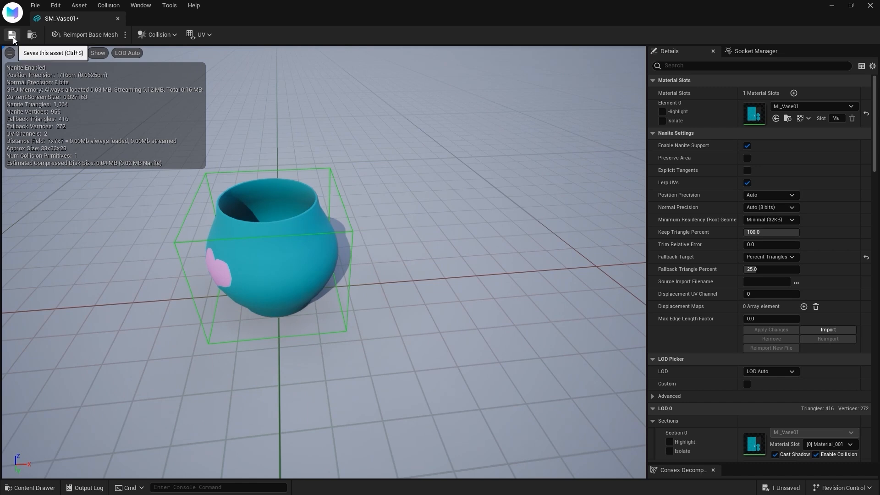
click(11, 35)
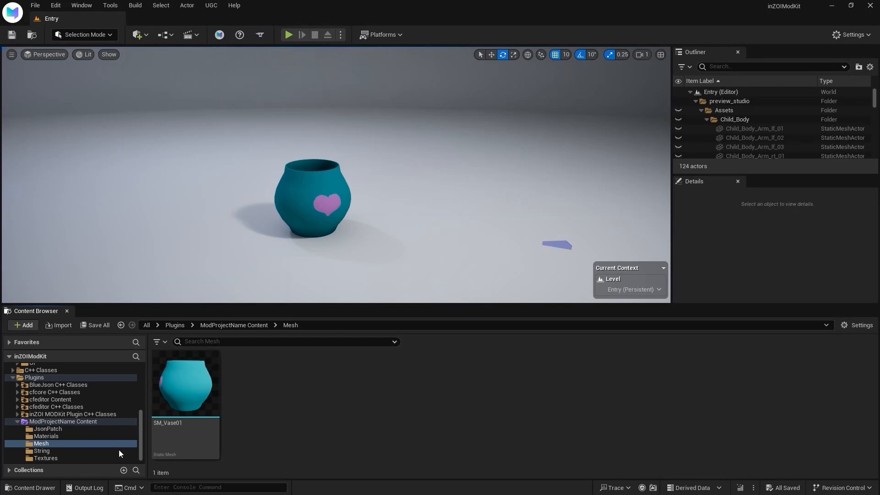
Edit the mod_ST_Object source strings to 'Name' and 'Description' and save
click(41, 451)
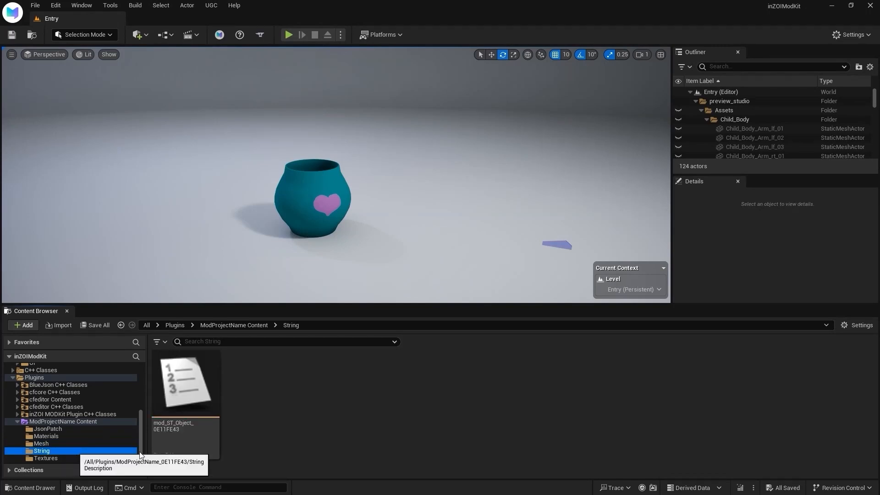
double_click(186, 382)
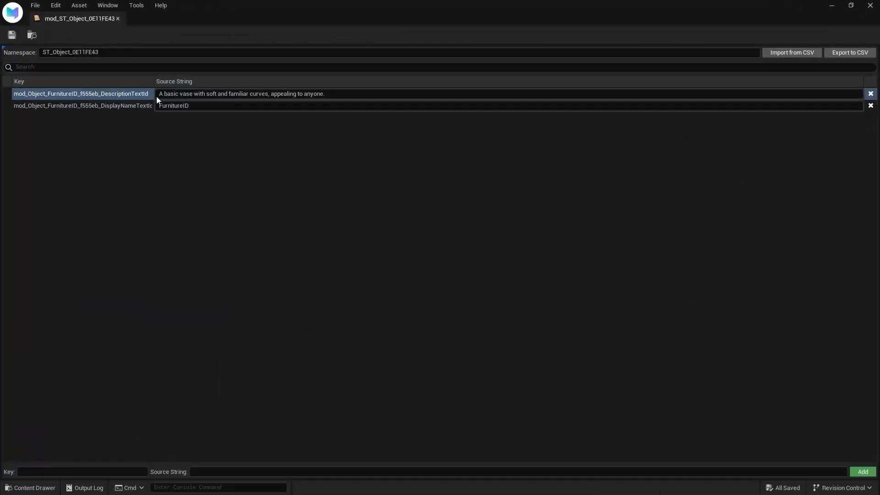
text(Name)
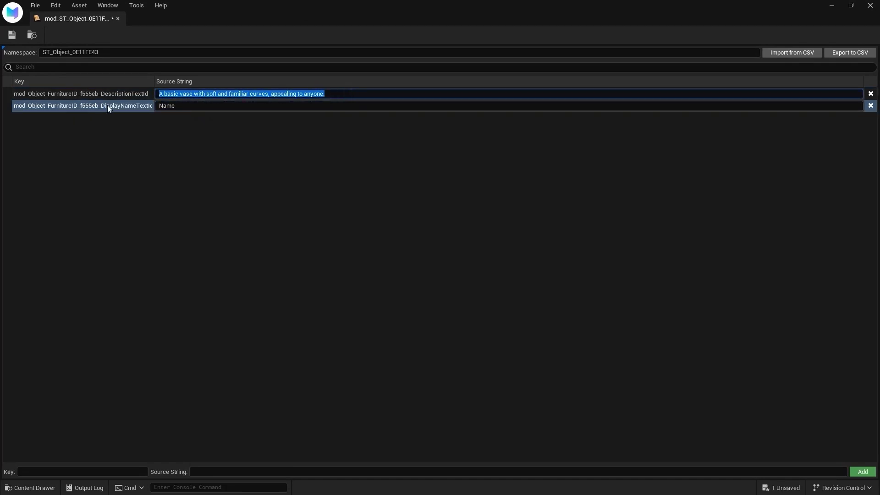
text(Description)
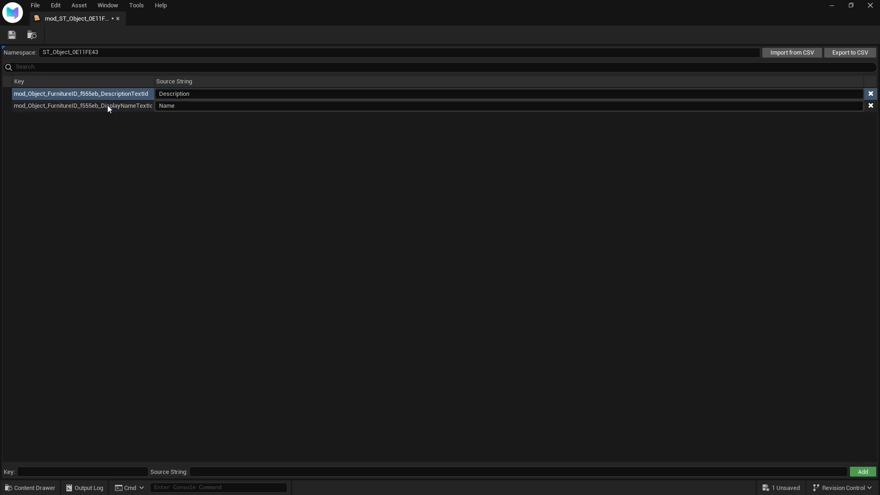
mouse_move(11, 35)
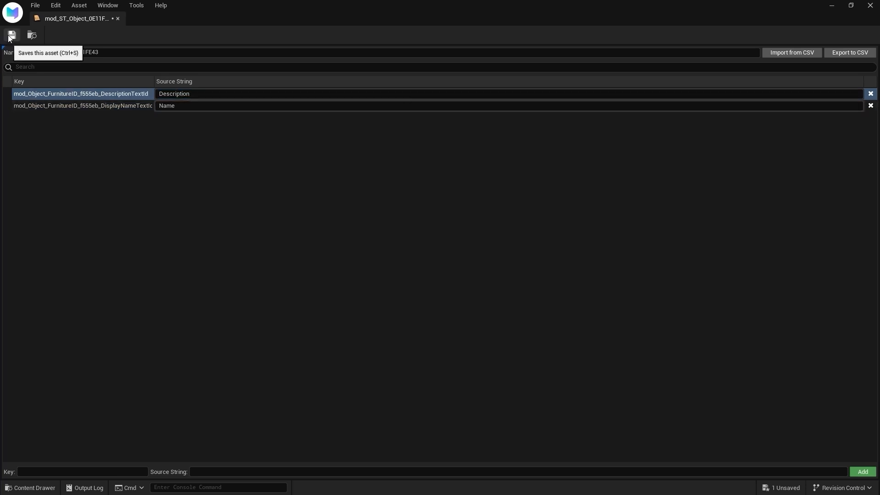
click(11, 35)
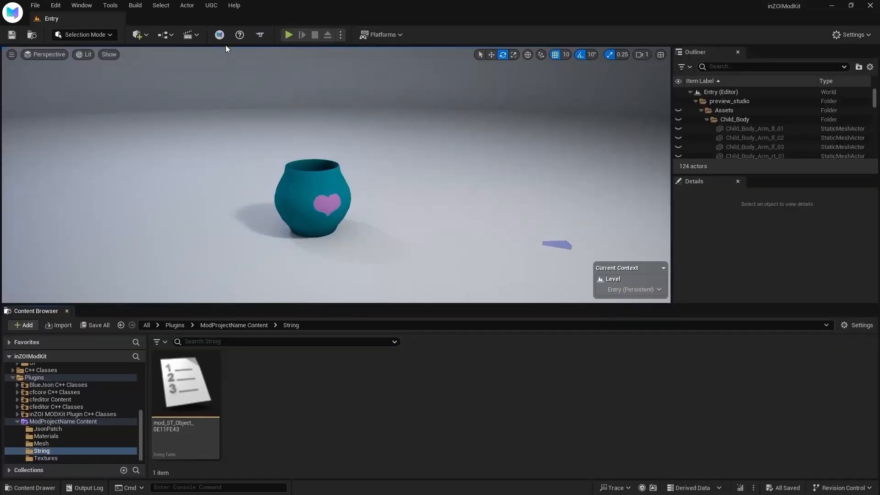
Start a local mod package for ModProjectName, choosing the output folder Documents/inZOI/Mods
click(219, 34)
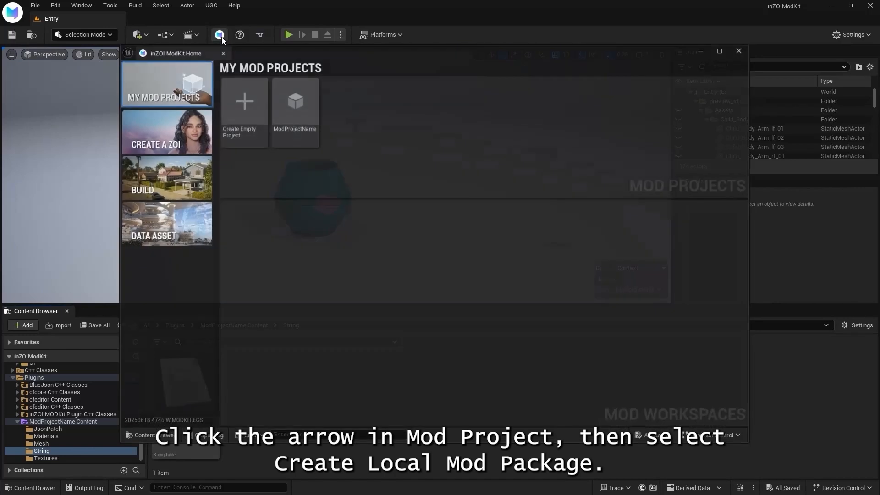
click(310, 139)
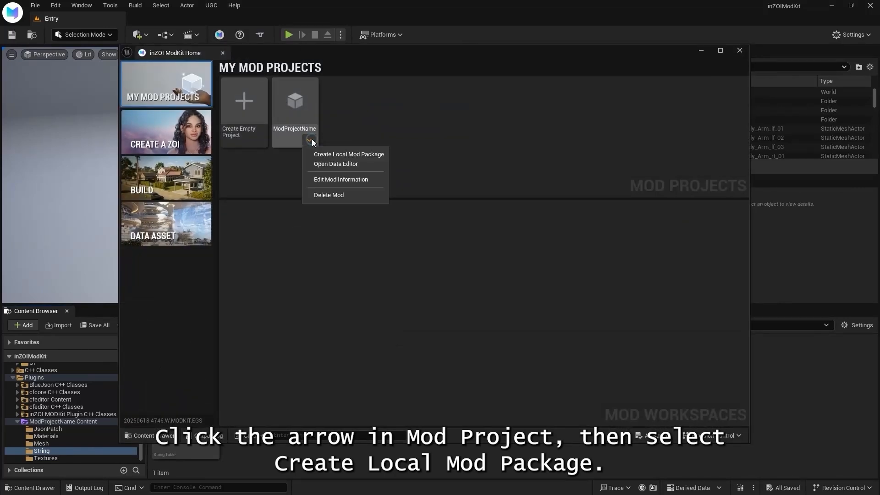
click(348, 155)
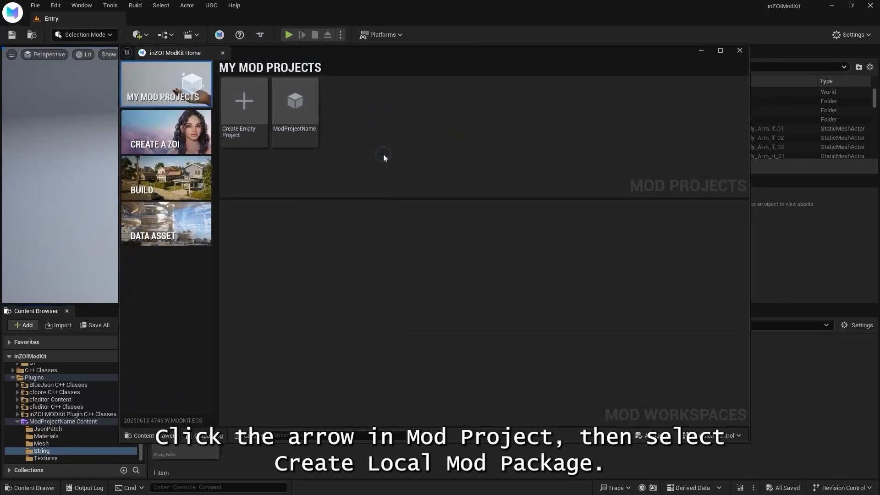
click(295, 101)
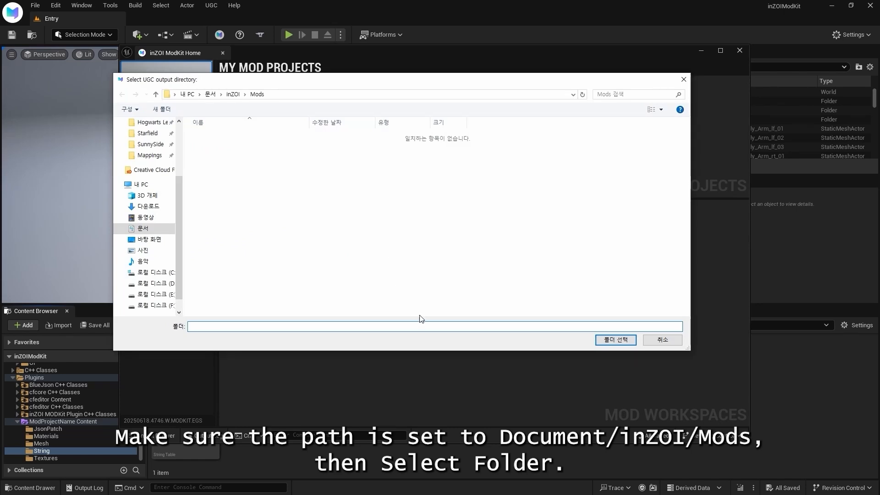
mouse_move(615, 340)
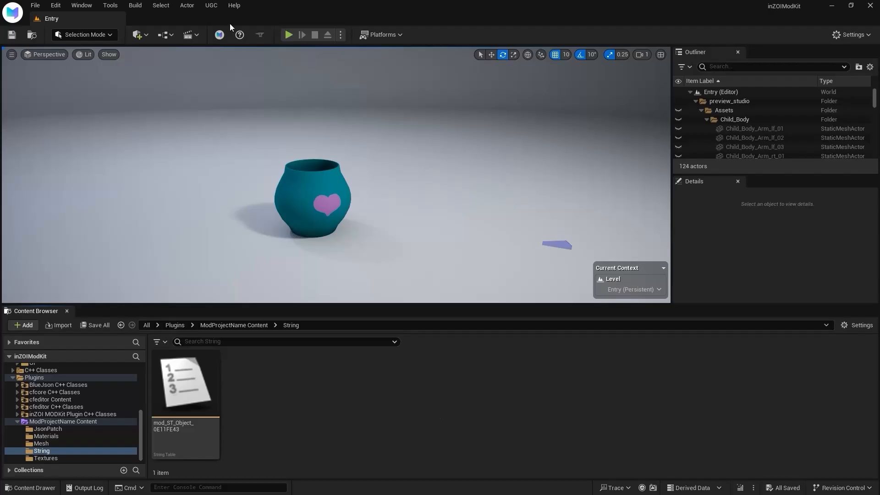
Sign in to CurseForge from the UGC menu using your email and its verification code
click(211, 5)
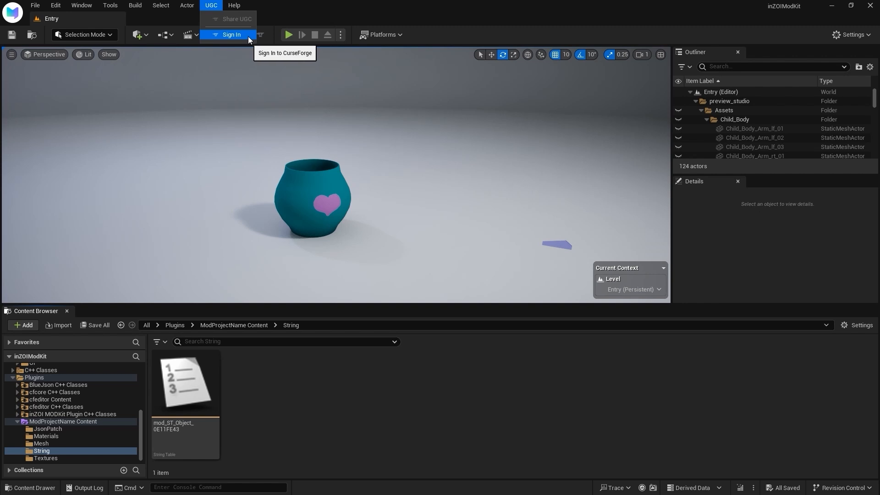
click(231, 34)
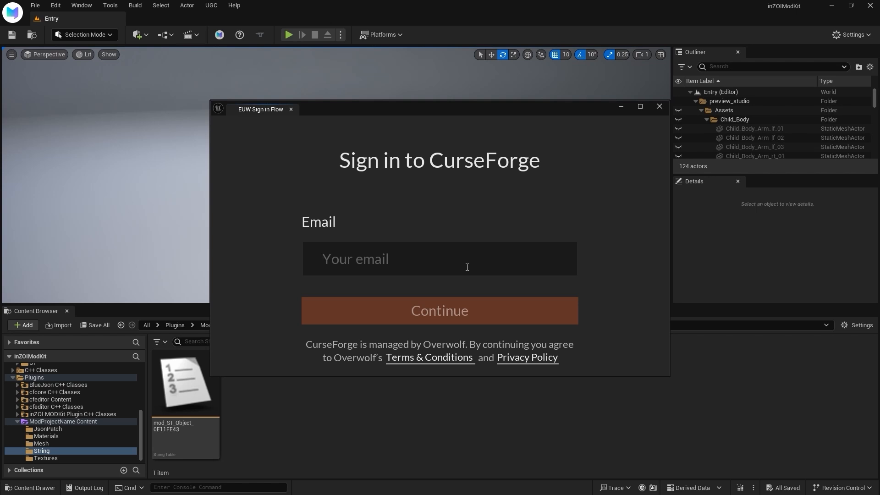
click(439, 311)
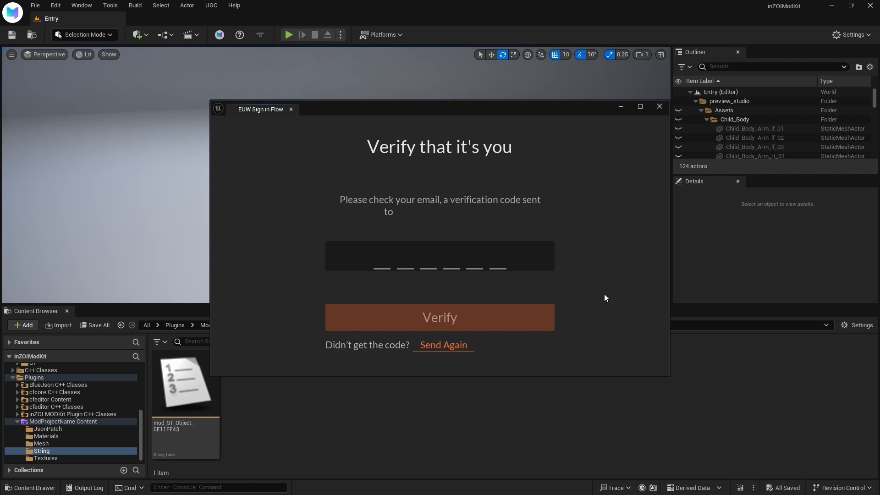
click(440, 317)
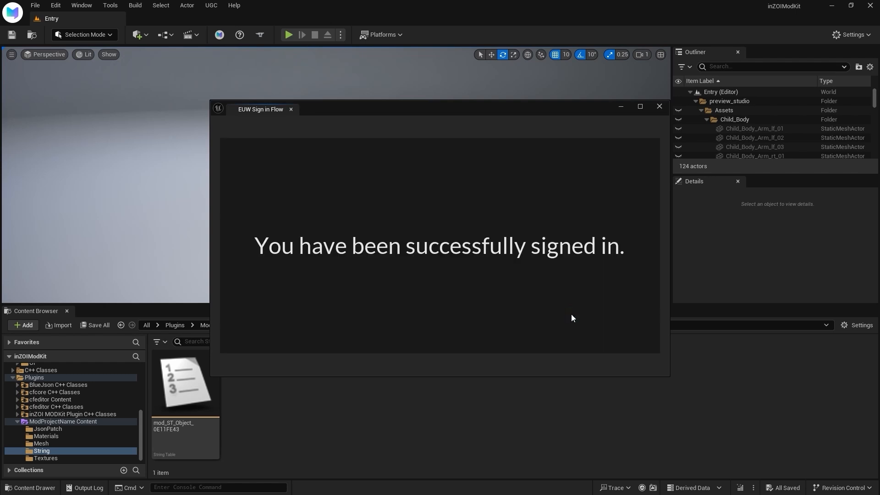
click(211, 5)
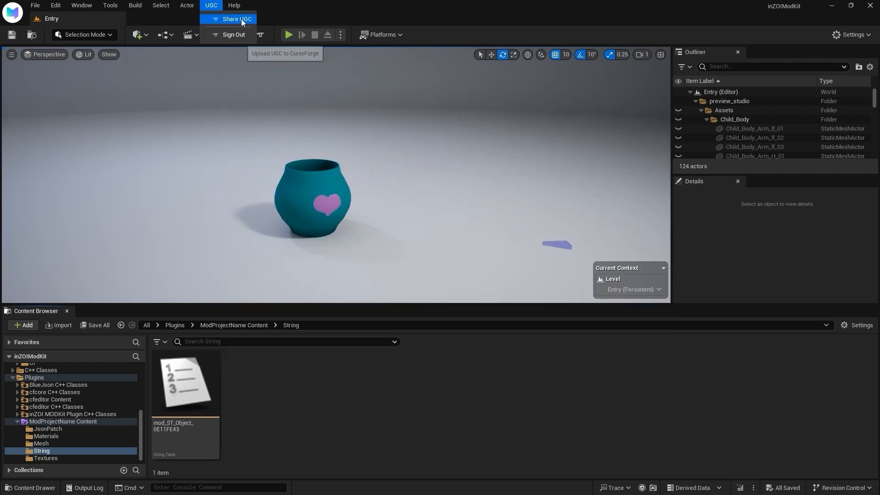
Open Share UGC, set 400x400.png as the logo and Build Mode as class
click(237, 18)
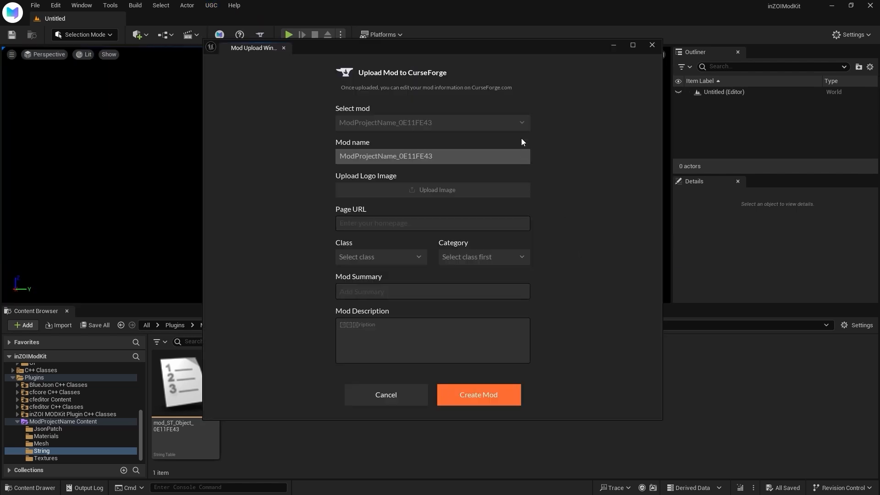
click(431, 122)
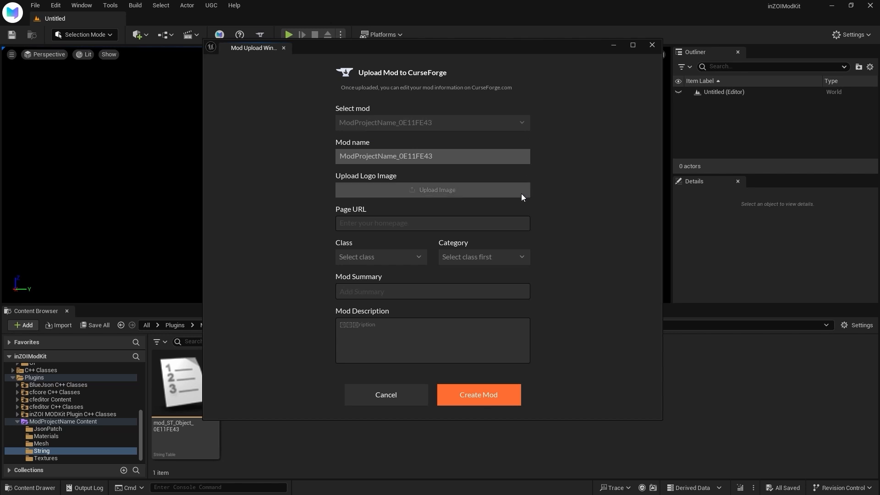
click(431, 189)
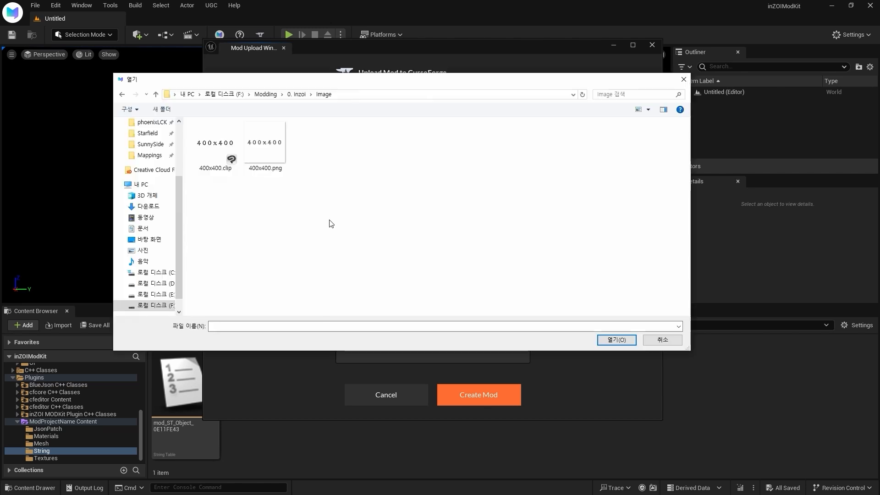
click(265, 142)
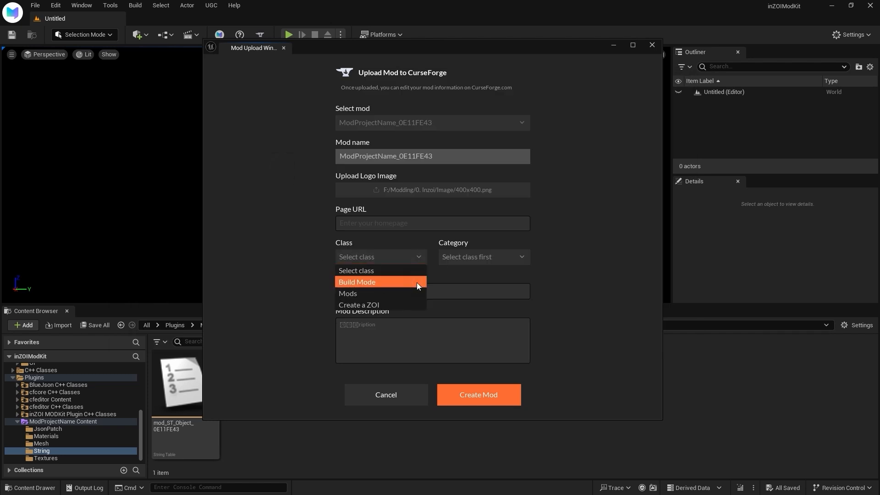
click(357, 281)
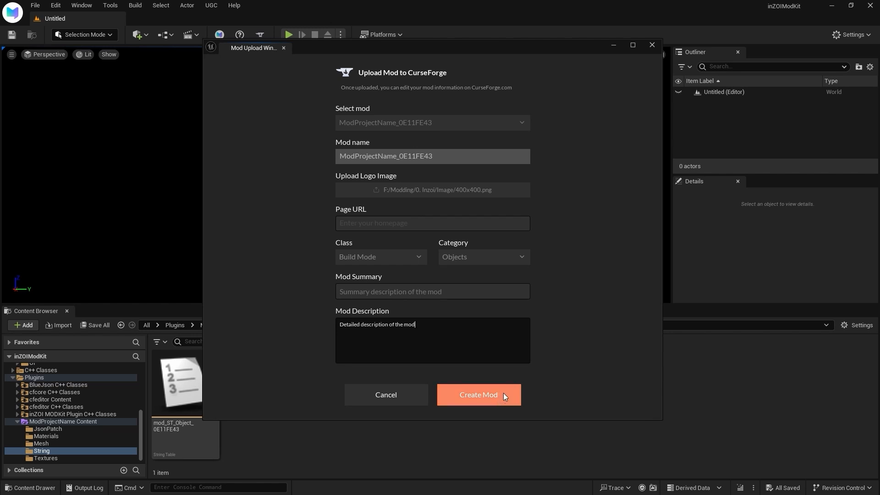
mouse_move(505, 402)
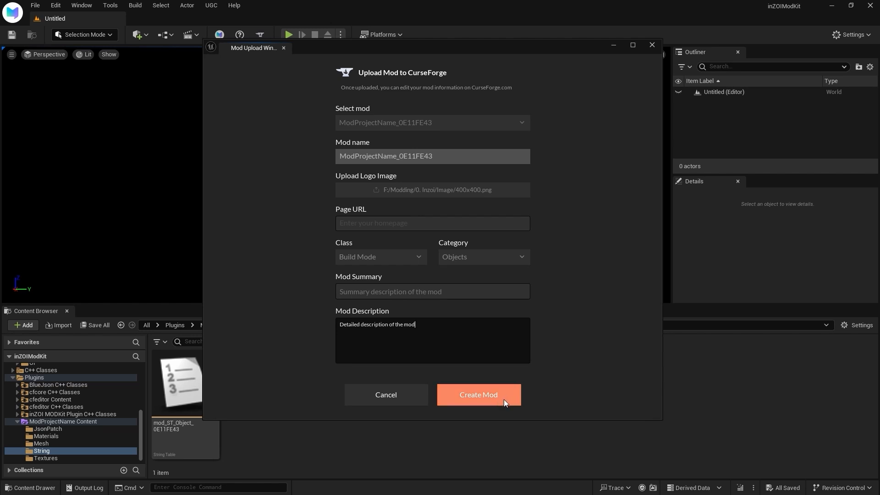